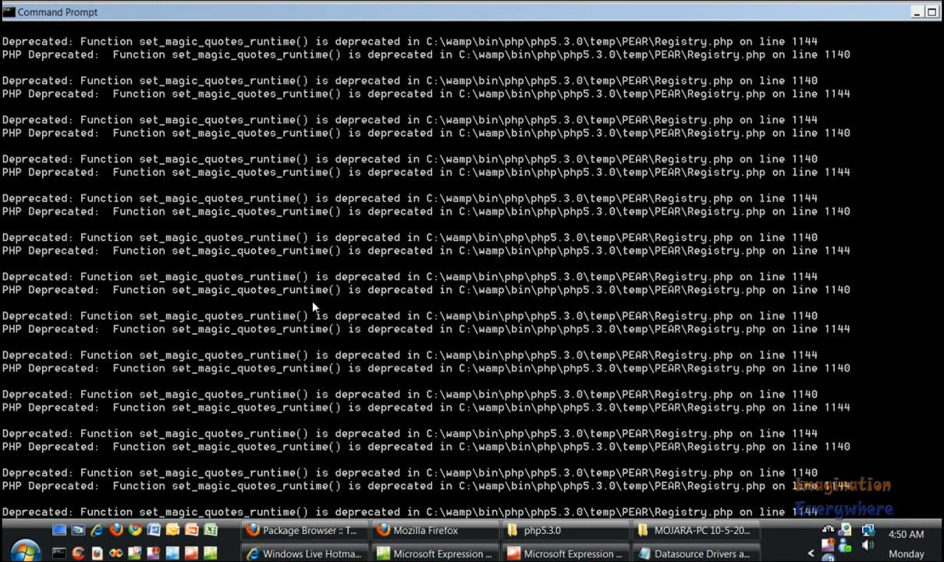
{"action": "mouse_move", "coordinate": [241, 296]}
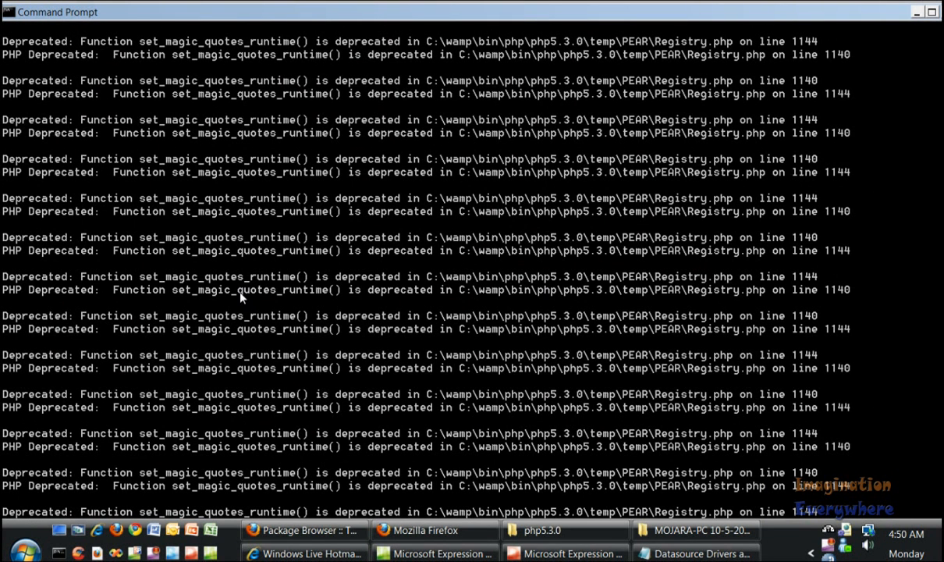
{"action": "mouse_move", "coordinate": [310, 295]}
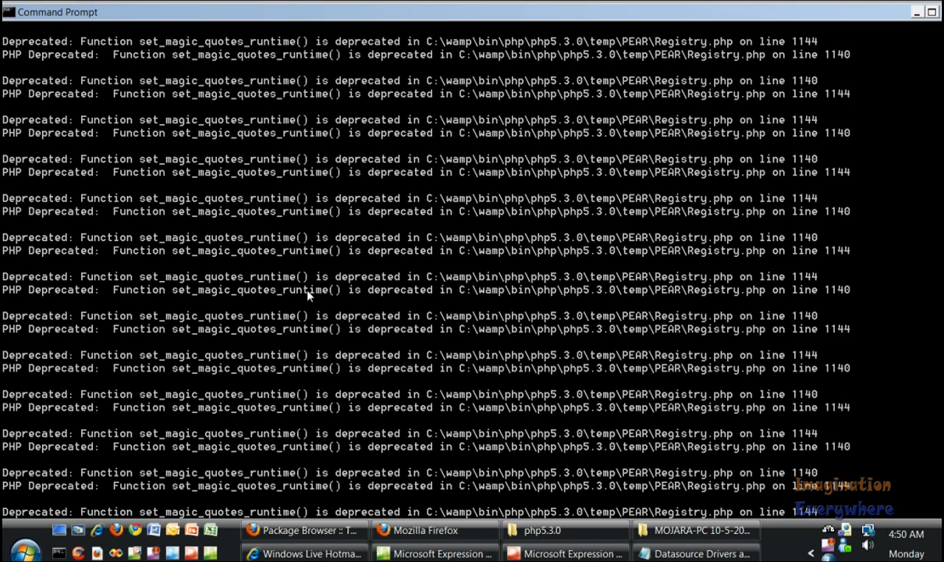
{"action": "mouse_move", "coordinate": [596, 305]}
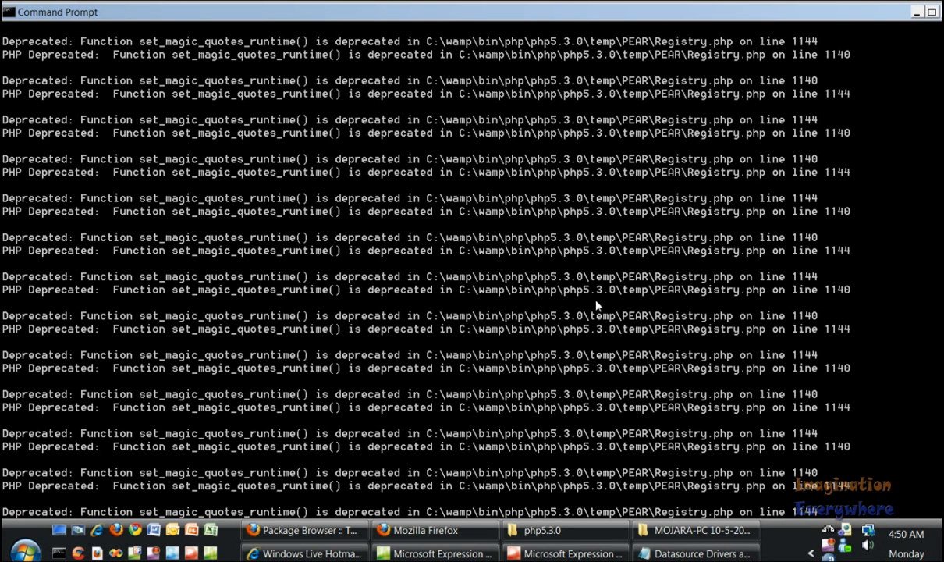
{"action": "mouse_move", "coordinate": [622, 300]}
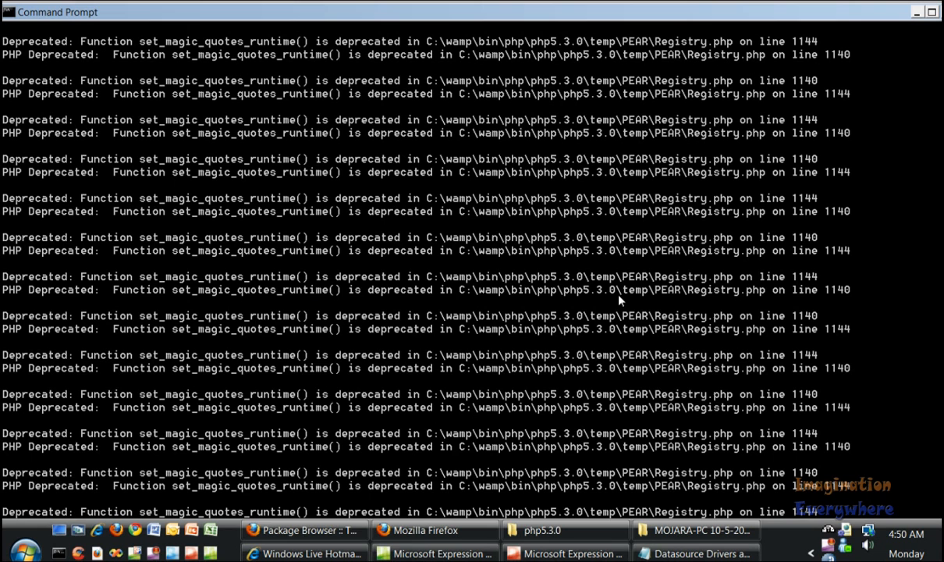
{"action": "mouse_move", "coordinate": [640, 312]}
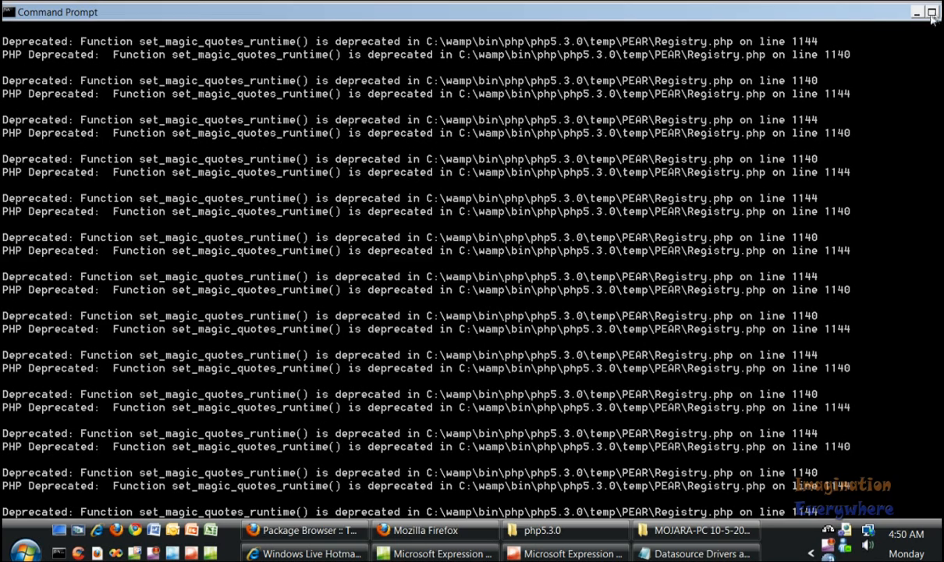
Step: Focus Command Prompt and scroll through the pear command listing (convert, cvsdiff, cvstag, download)
{"action": "left_click", "coordinate": [930, 12]}
{"action": "type", "text": "pear"}
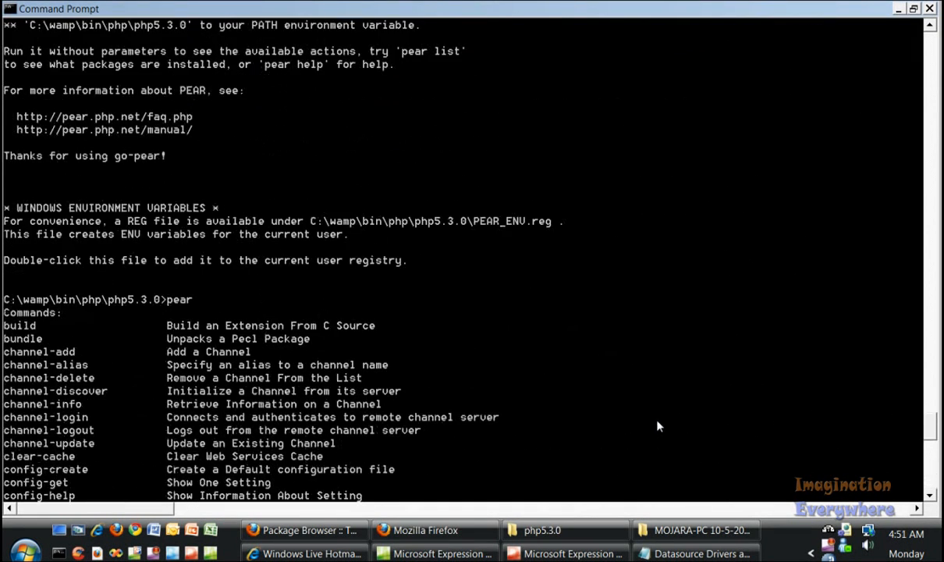
{"action": "scroll", "scroll_direction": "down", "scroll_amount": 3}
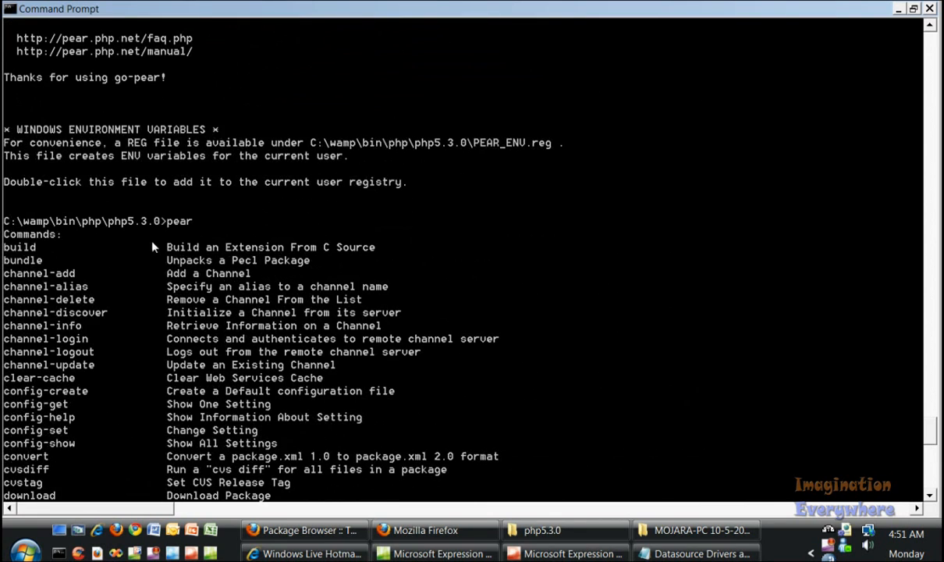
{"action": "mouse_move", "coordinate": [187, 234]}
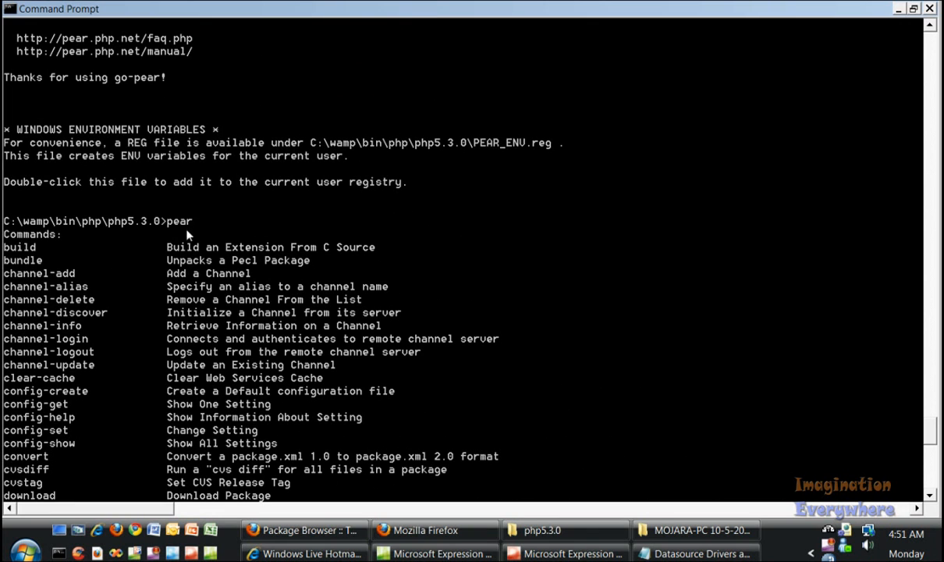
{"action": "mouse_move", "coordinate": [144, 233]}
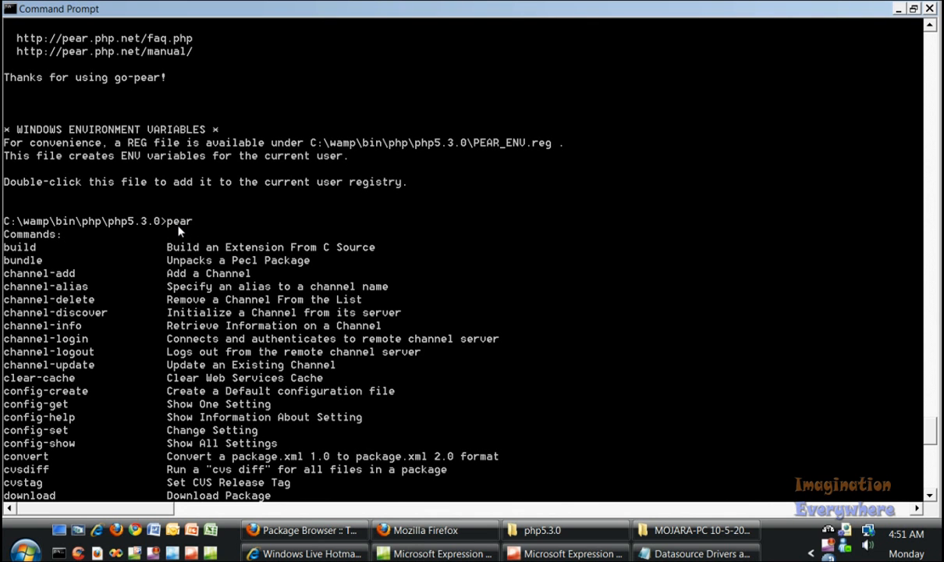
{"action": "mouse_move", "coordinate": [159, 233]}
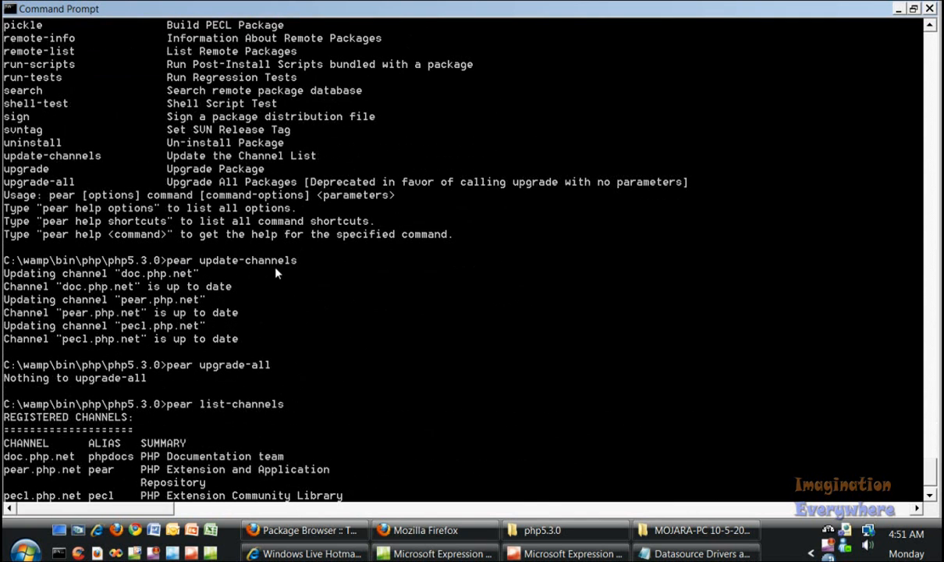
{"action": "mouse_move", "coordinate": [75, 389]}
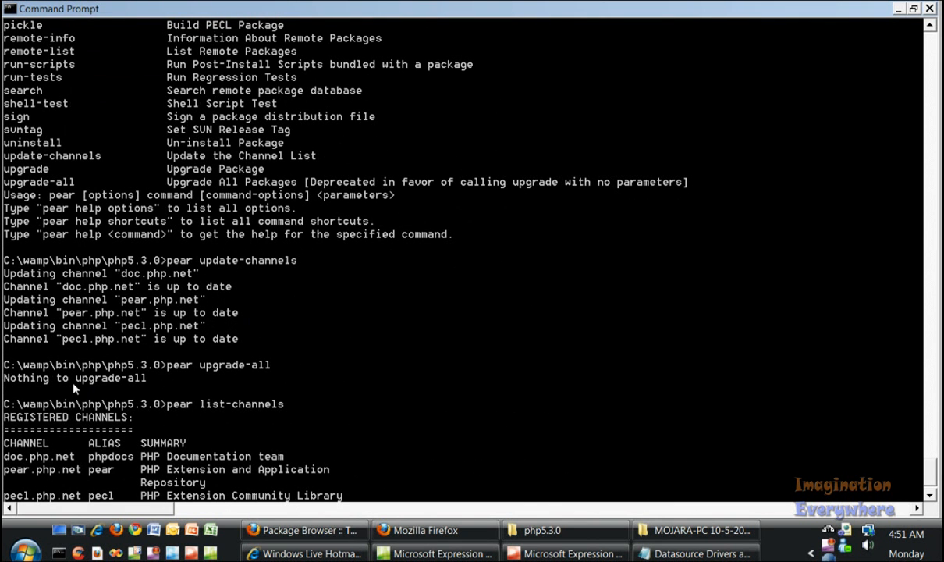
{"action": "mouse_move", "coordinate": [203, 353]}
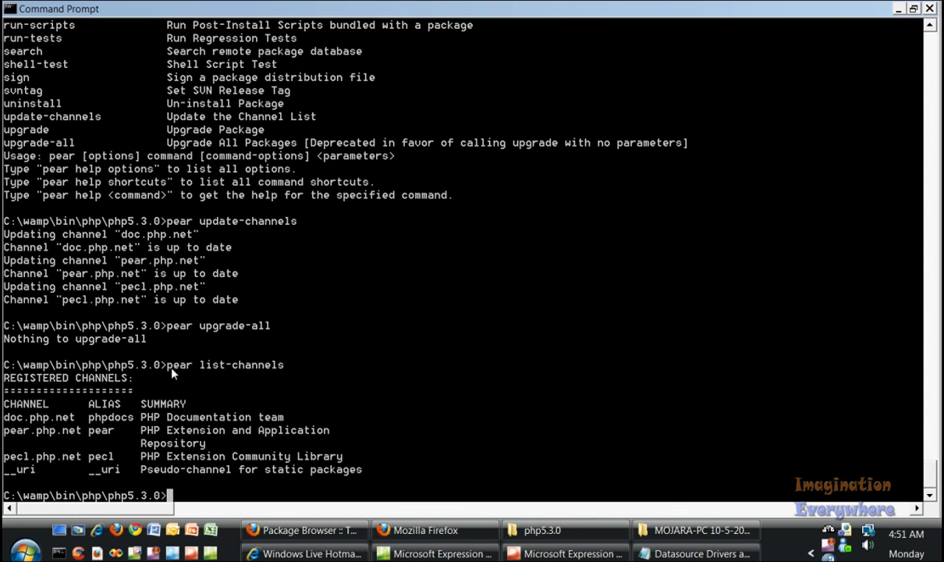
{"action": "mouse_move", "coordinate": [187, 323]}
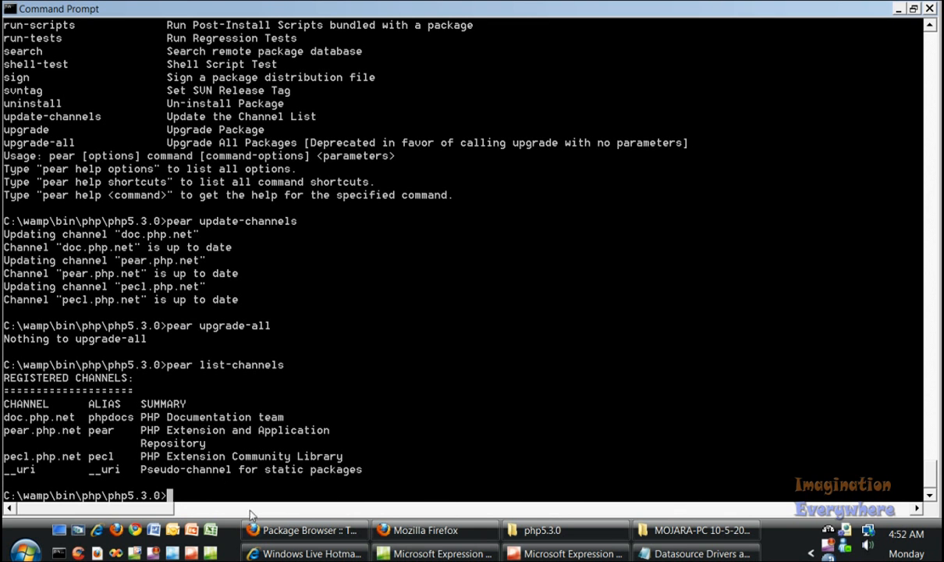
Step: Scroll the PEAR package browser down to the Structures category and enter it
{"action": "left_click", "coordinate": [302, 531]}
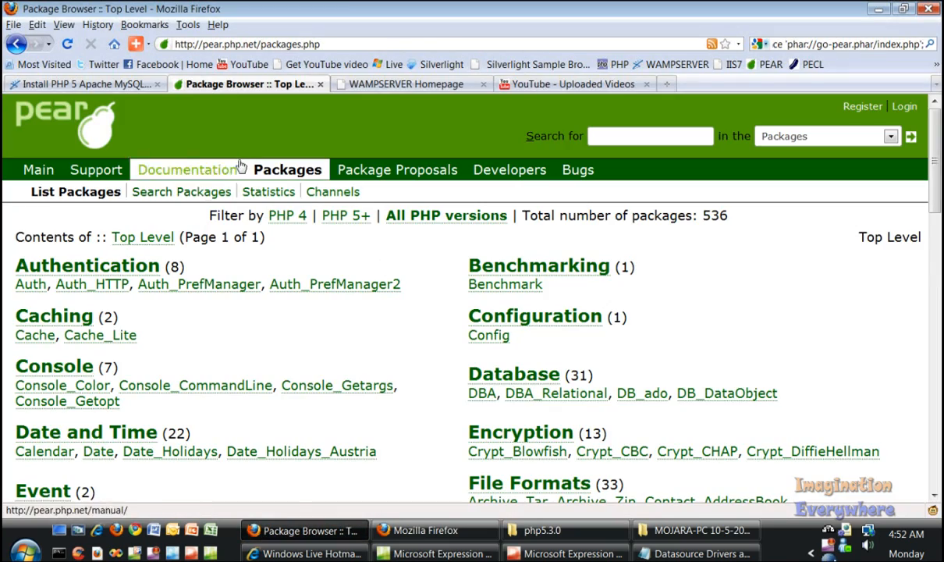
{"action": "scroll", "scroll_direction": "down", "scroll_amount": 3}
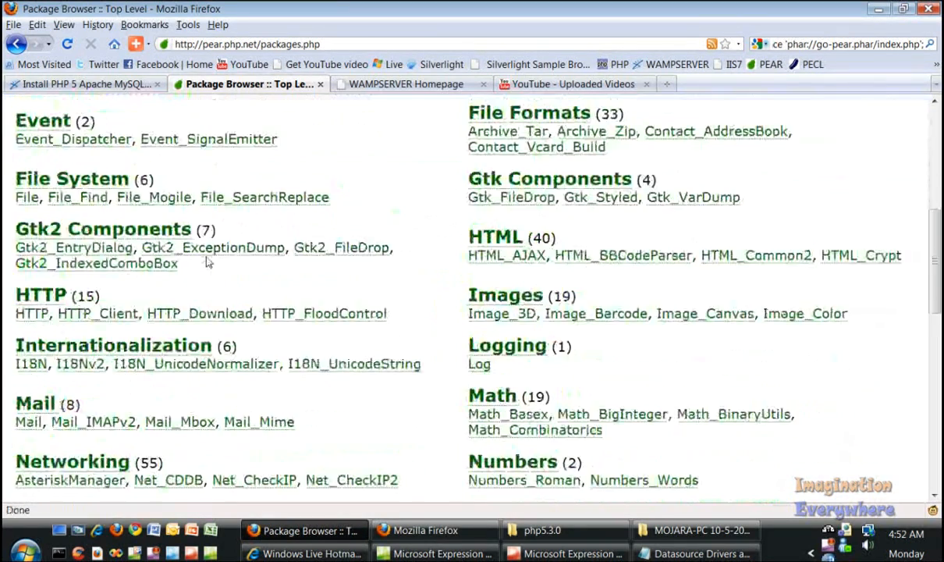
{"action": "scroll", "scroll_direction": "down", "scroll_amount": 3}
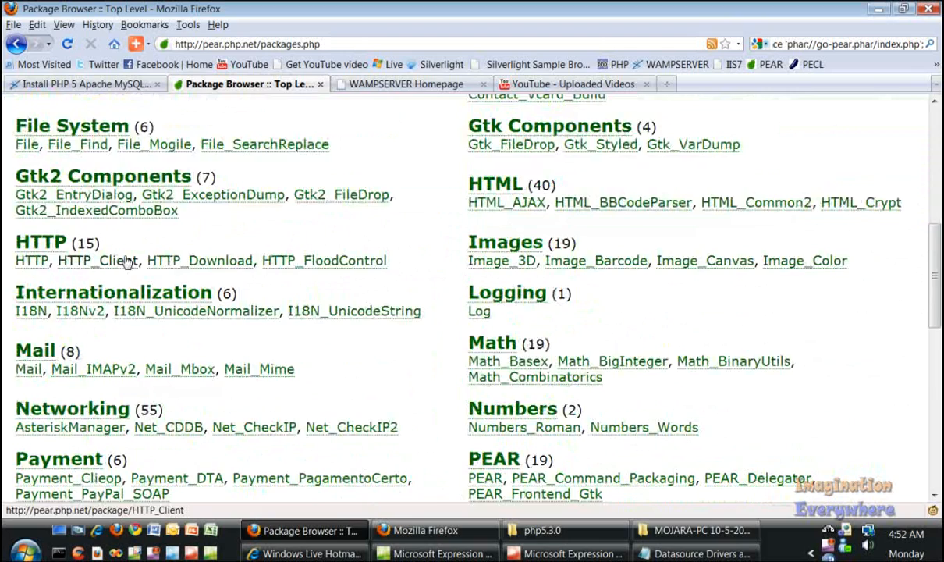
{"action": "scroll", "scroll_direction": "down", "scroll_amount": 3}
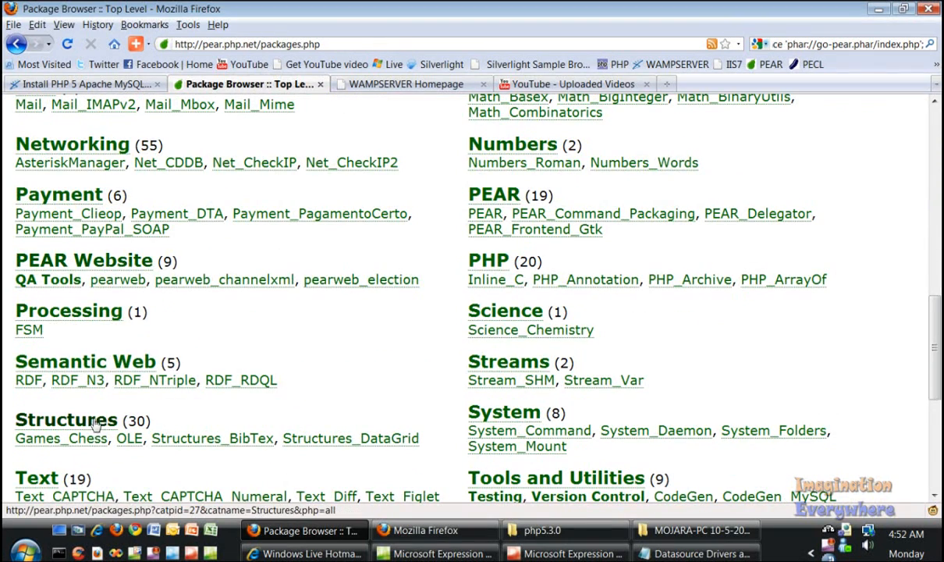
{"action": "left_click", "coordinate": [65, 420]}
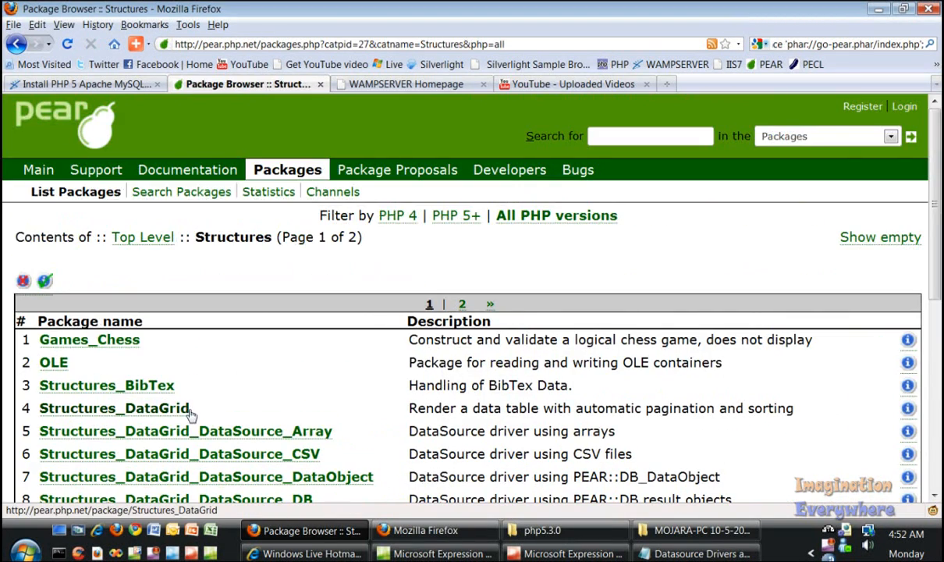
Step: View the Structures_DataGrid package information page, version 0.9.0 beta
{"action": "left_click", "coordinate": [114, 407]}
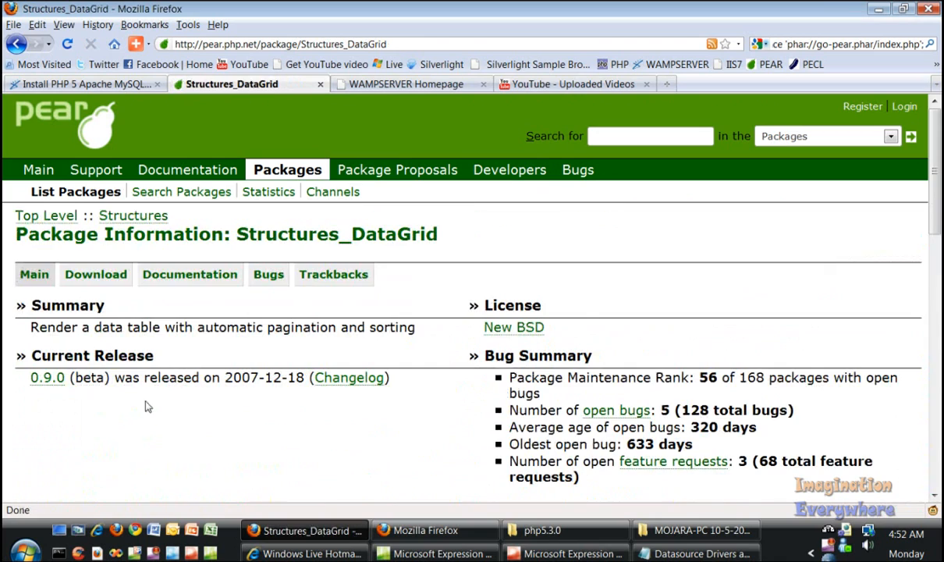
{"action": "scroll", "scroll_direction": "down", "scroll_amount": 3}
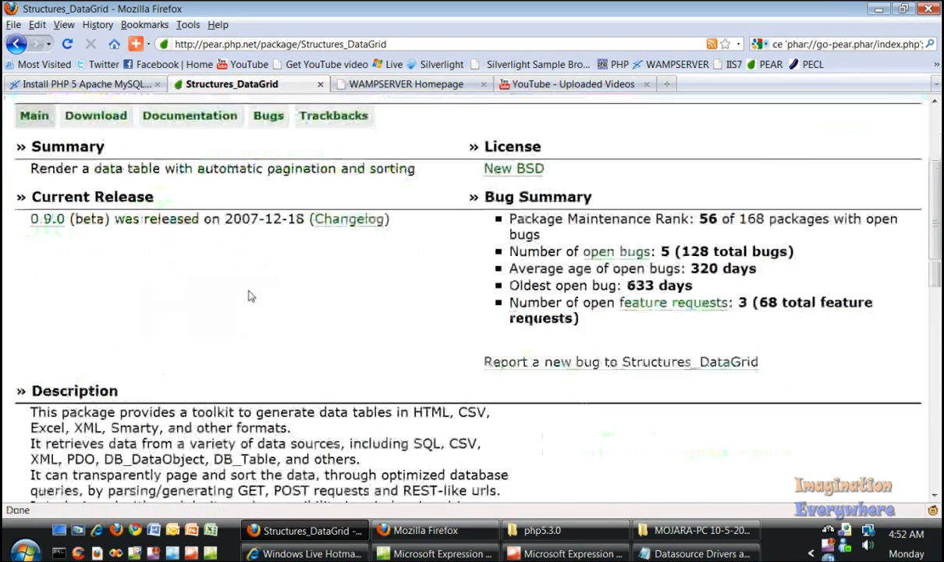
{"action": "scroll", "scroll_direction": "down", "scroll_amount": 3}
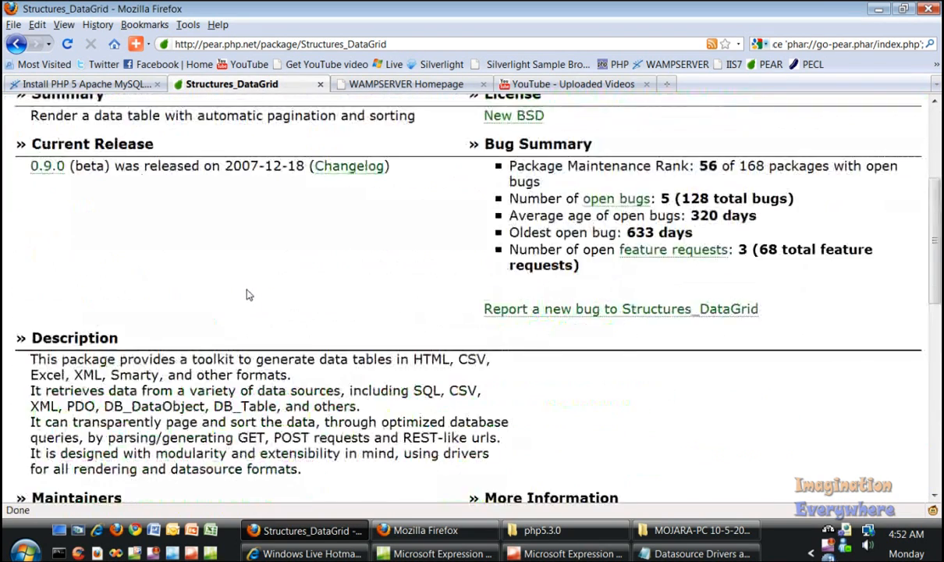
{"action": "scroll", "scroll_direction": "up", "scroll_amount": 3}
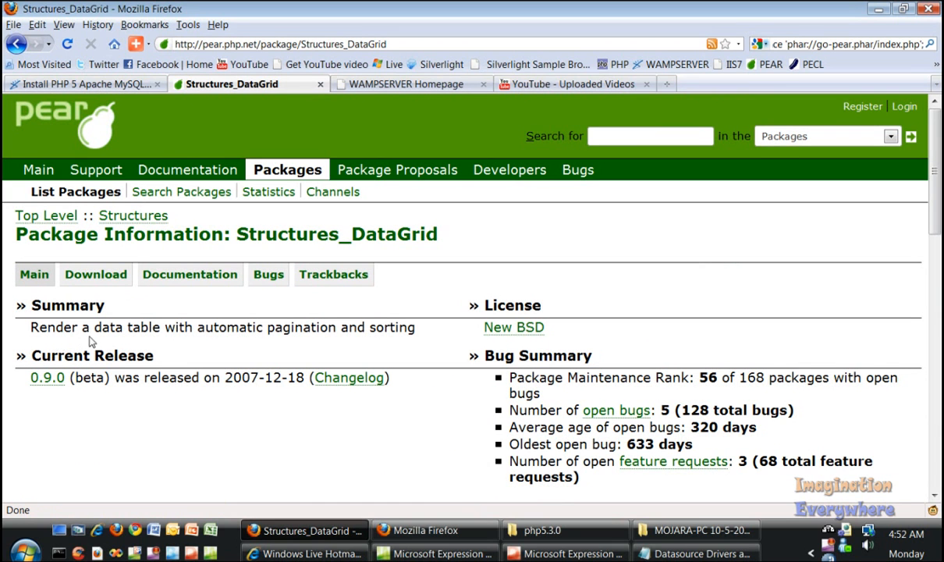
{"action": "mouse_move", "coordinate": [325, 347]}
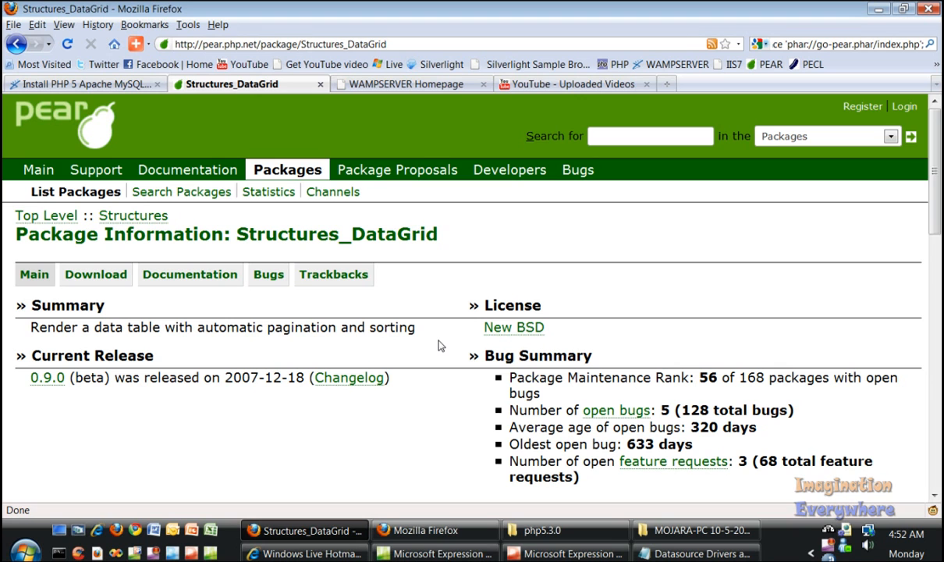
{"action": "mouse_move", "coordinate": [175, 302]}
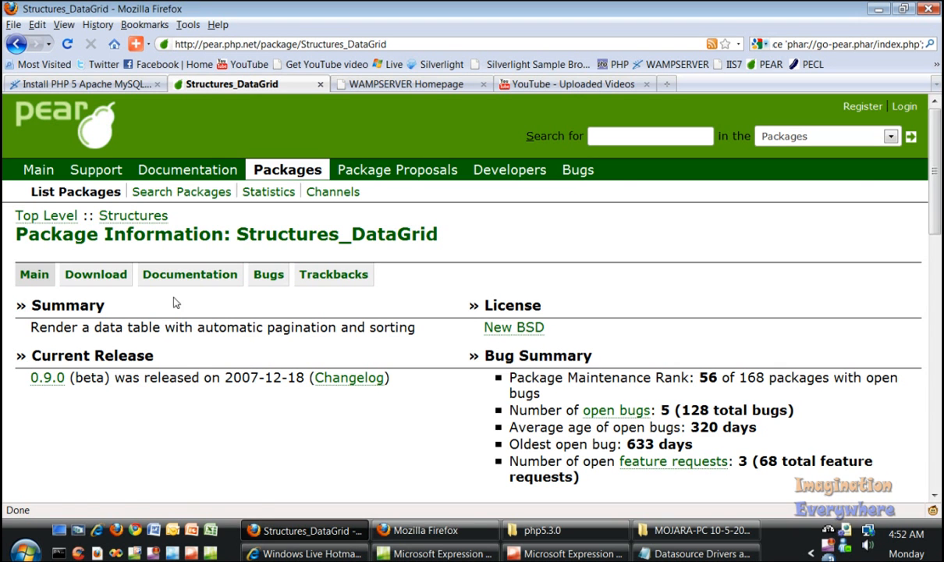
{"action": "mouse_move", "coordinate": [189, 275]}
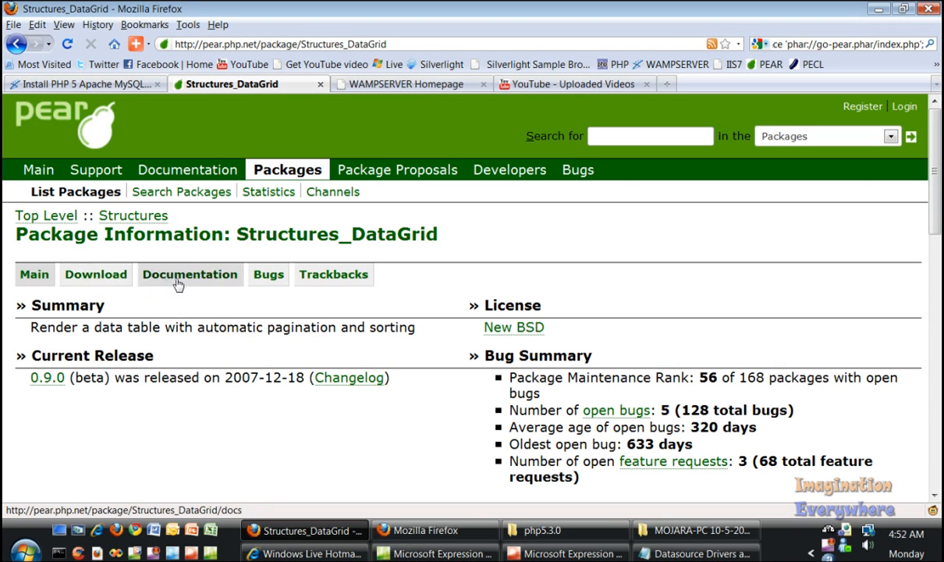
{"action": "left_click", "coordinate": [189, 274]}
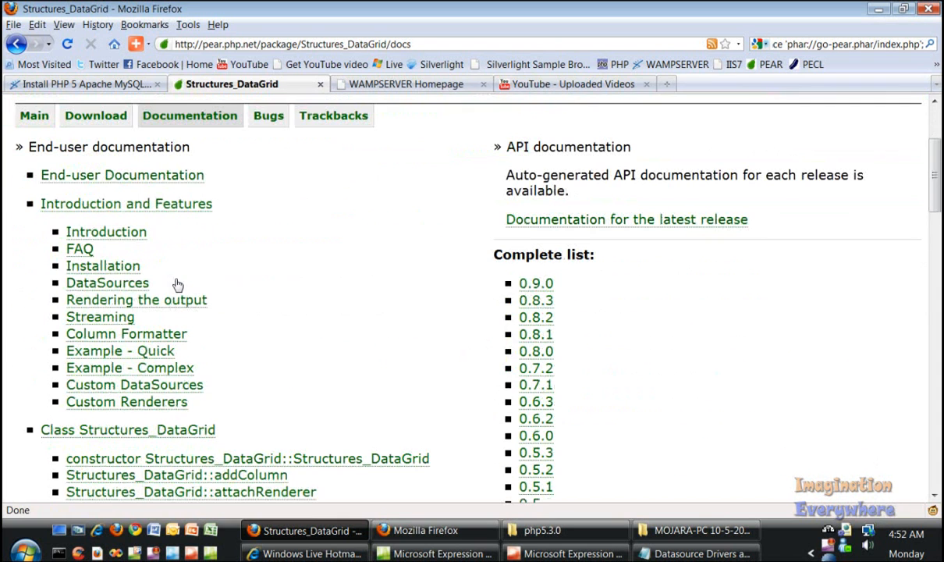
{"action": "left_click", "coordinate": [103, 266]}
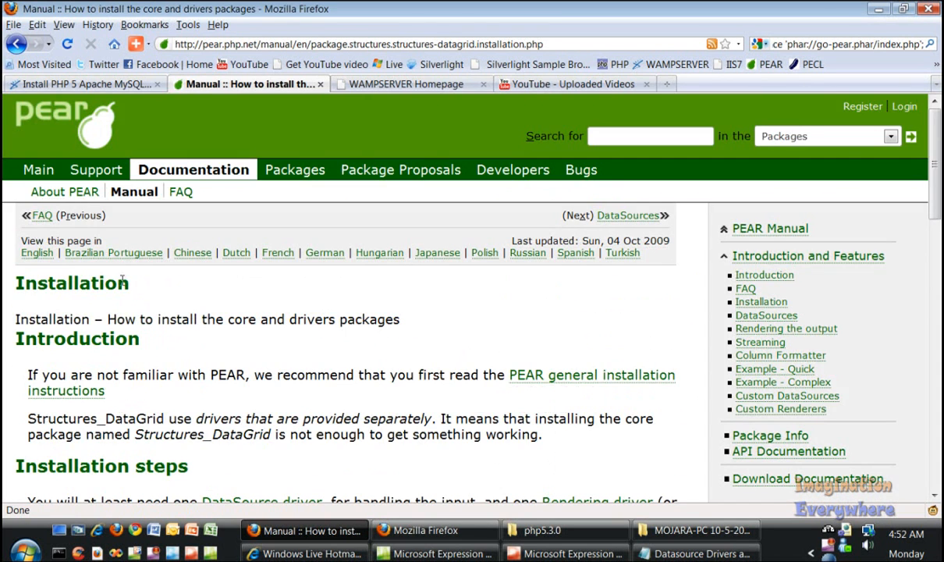
{"action": "scroll", "scroll_direction": "down", "scroll_amount": 3}
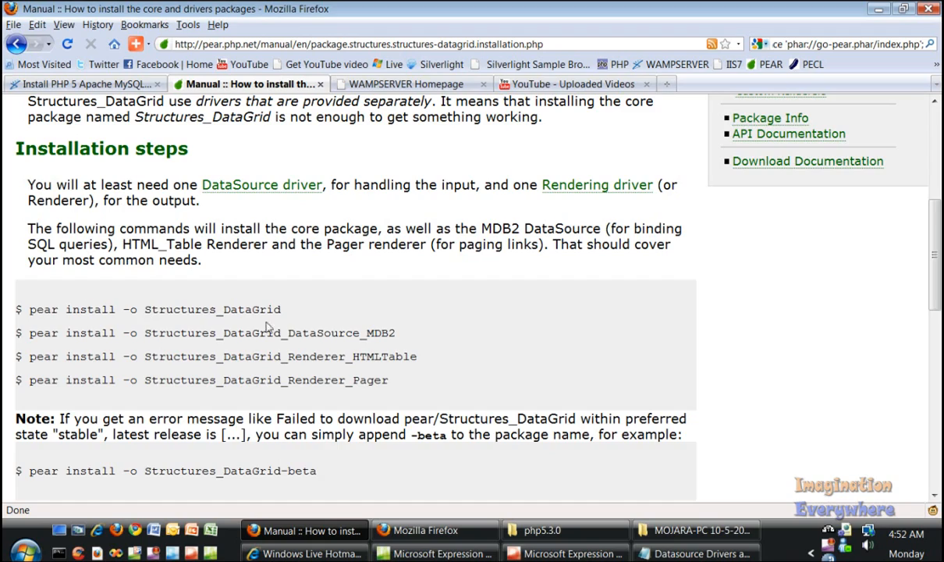
{"action": "scroll", "scroll_direction": "down", "scroll_amount": 3}
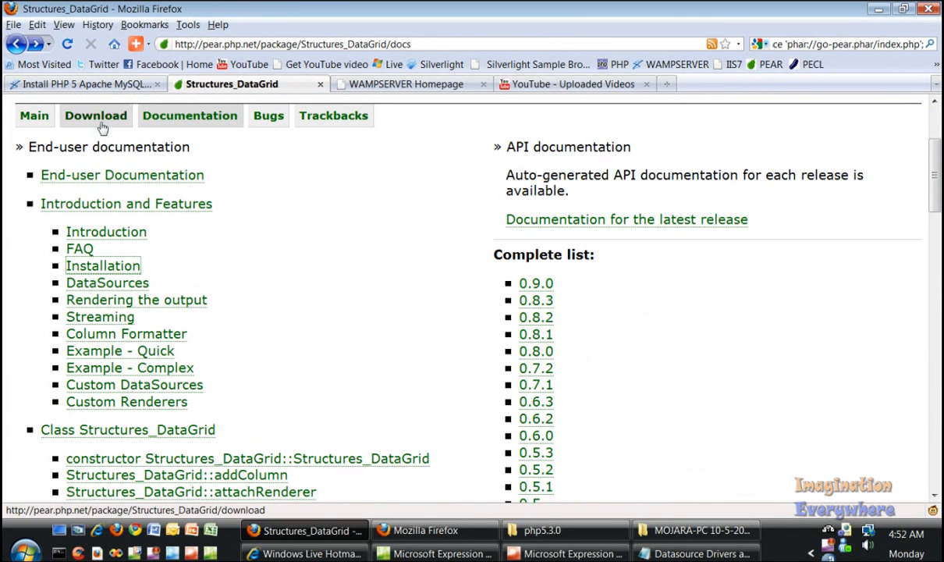
Step: Select the 'pear install Structures_DataGrid-0.9.0' Easy Install command on the download page
{"action": "left_click", "coordinate": [95, 116]}
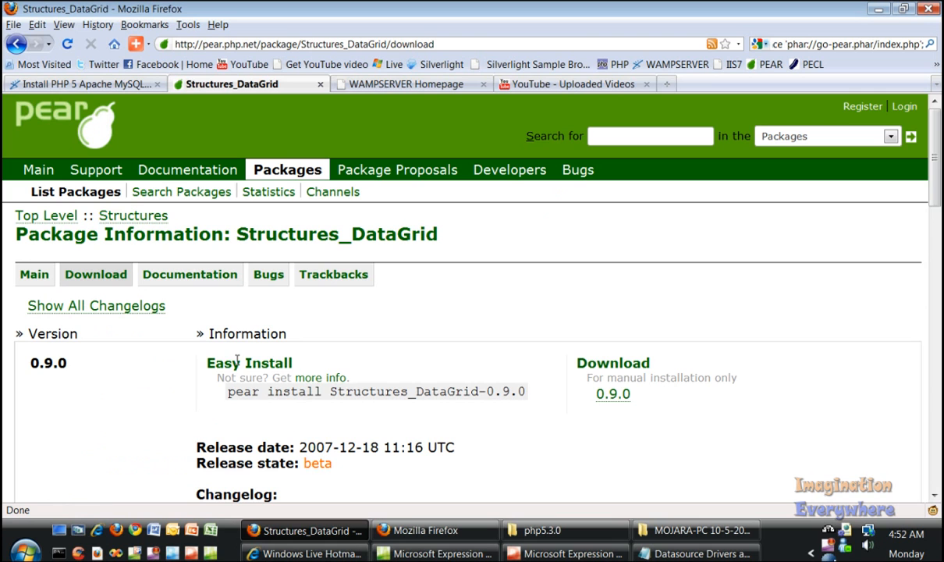
{"action": "double_click", "coordinate": [230, 390]}
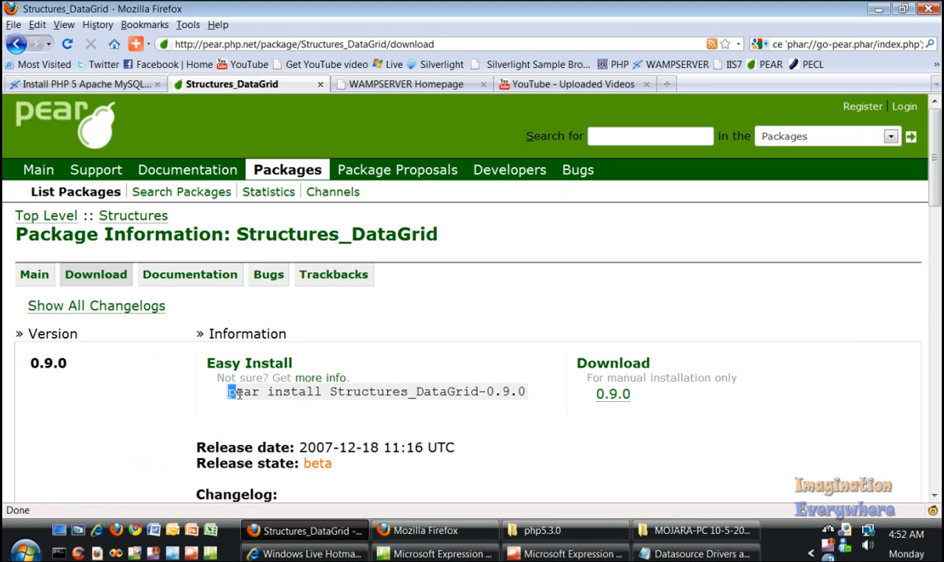
{"action": "left_click_drag", "start_coordinate": [229, 390], "coordinate": [525, 390]}
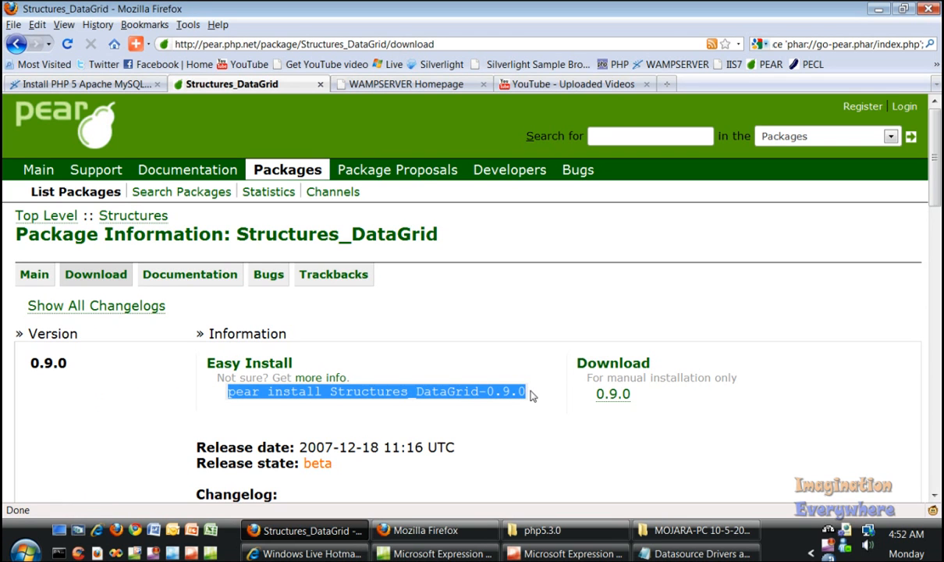
{"action": "mouse_move", "coordinate": [468, 418]}
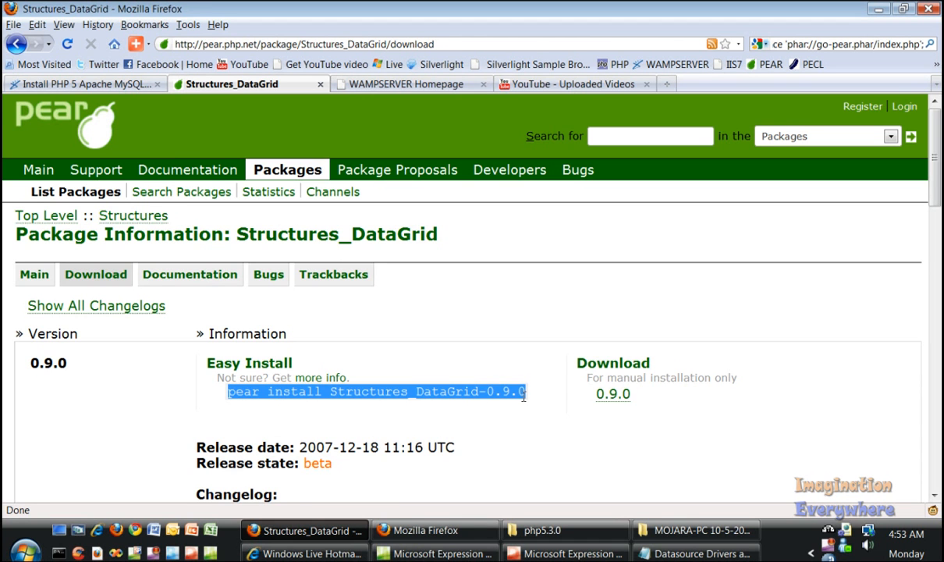
Step: Review the changelog and dependencies listed below the install command
{"action": "scroll", "scroll_direction": "down", "scroll_amount": 3}
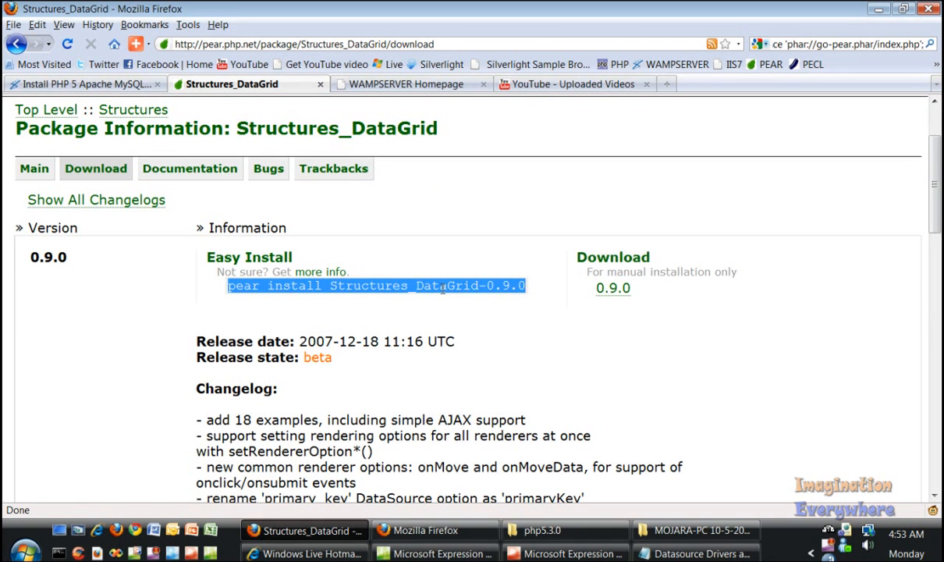
{"action": "scroll", "scroll_direction": "down", "scroll_amount": 3}
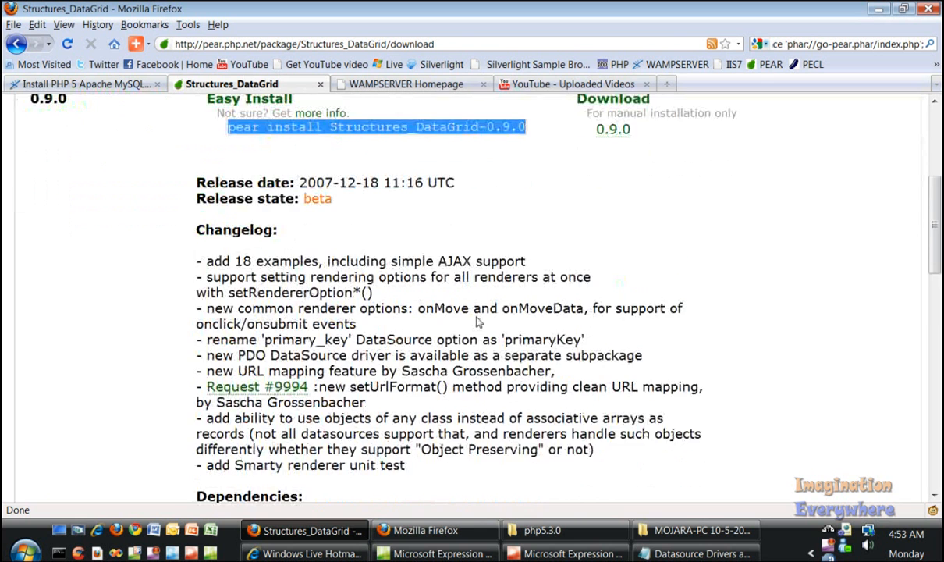
{"action": "scroll", "scroll_direction": "down", "scroll_amount": 3}
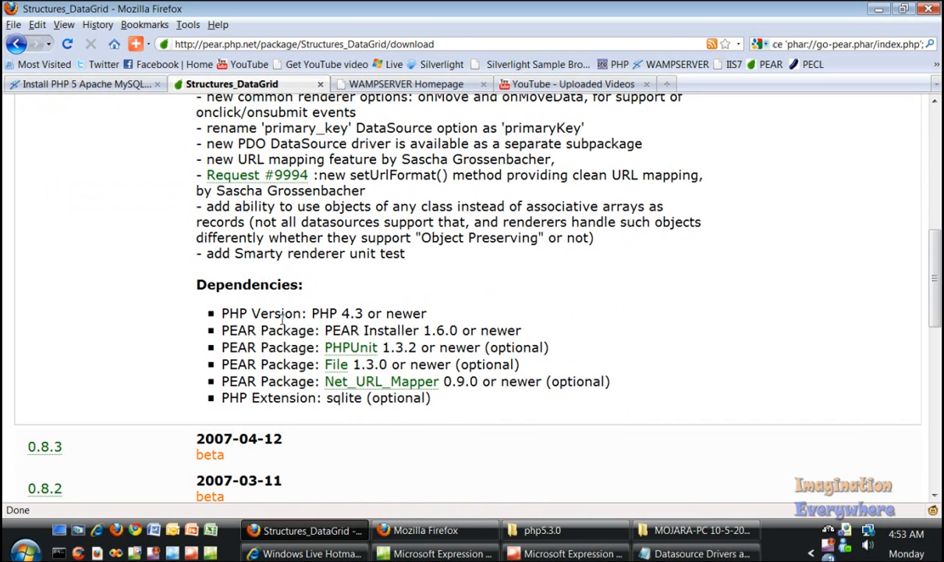
{"action": "mouse_move", "coordinate": [221, 356]}
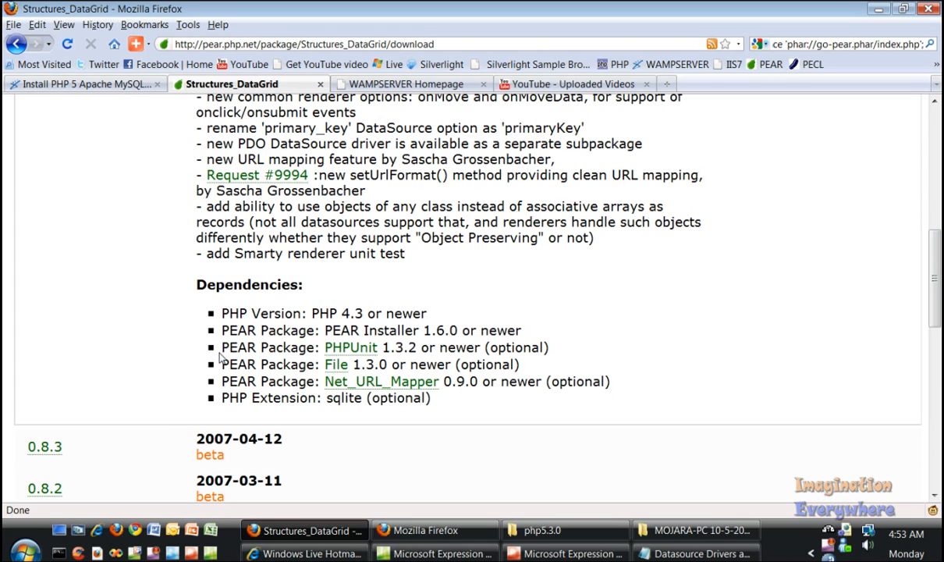
{"action": "mouse_move", "coordinate": [512, 353]}
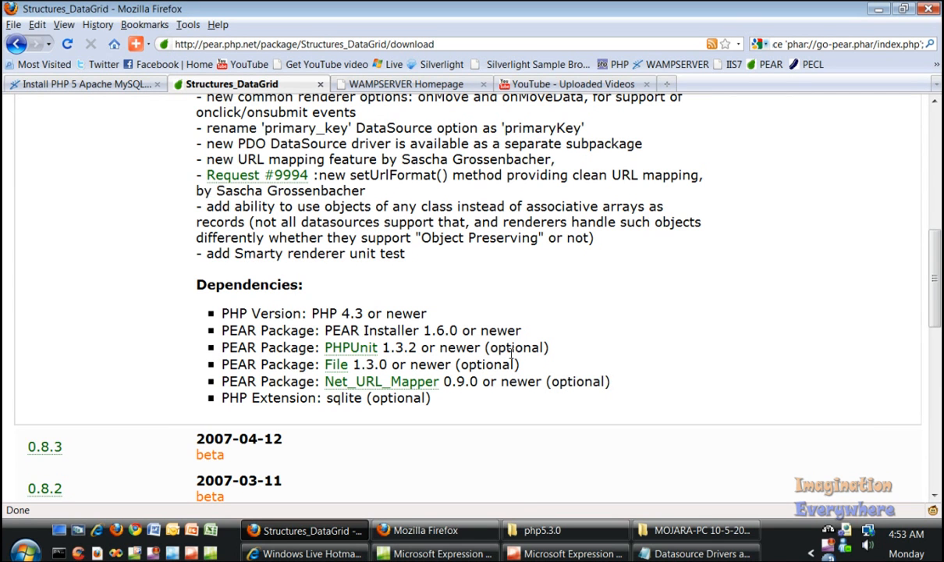
{"action": "mouse_move", "coordinate": [522, 398]}
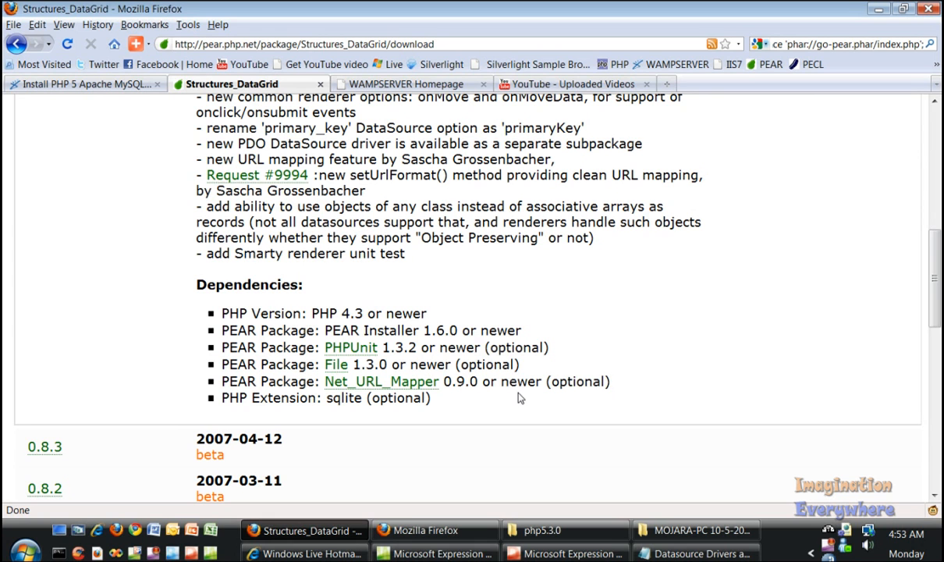
{"action": "mouse_move", "coordinate": [277, 319]}
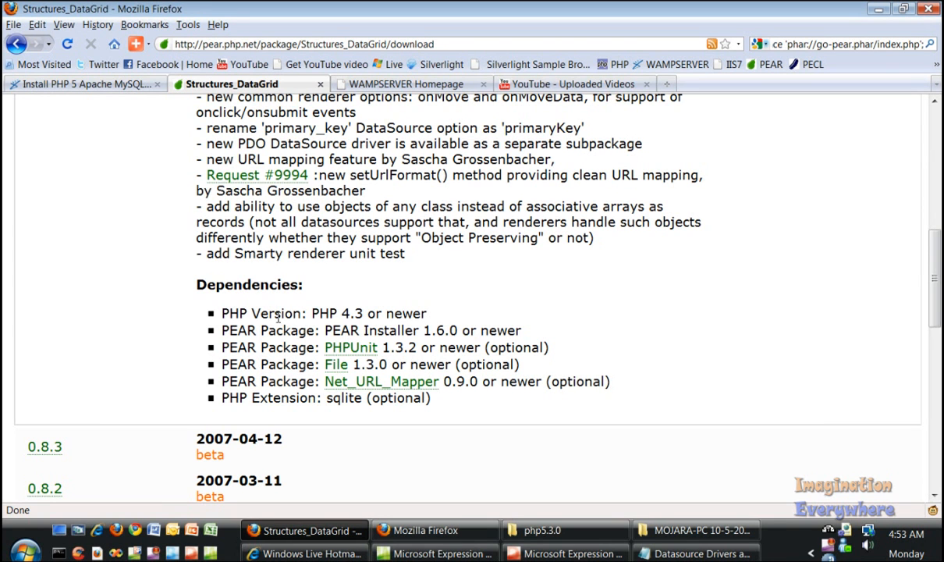
{"action": "mouse_move", "coordinate": [355, 318]}
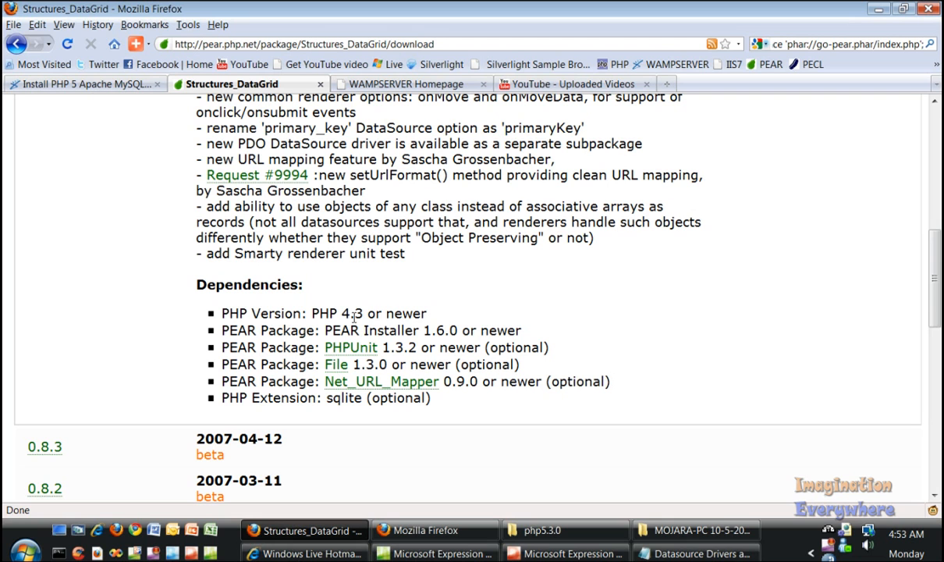
{"action": "mouse_move", "coordinate": [415, 319]}
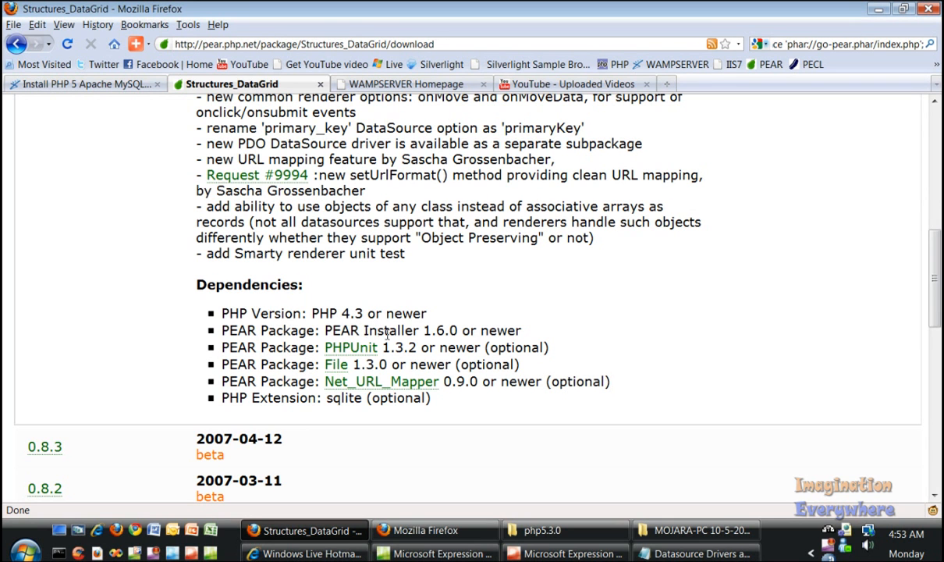
{"action": "mouse_move", "coordinate": [490, 331]}
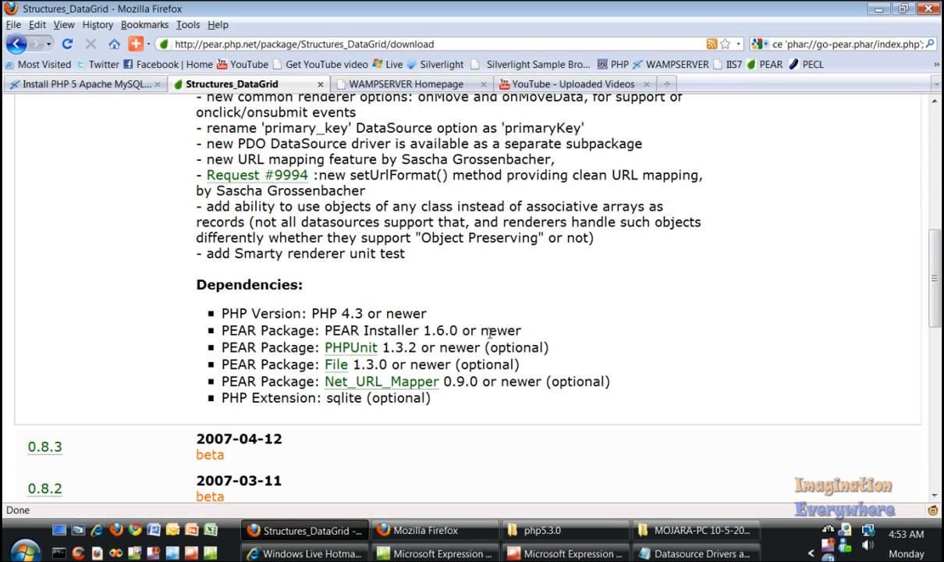
{"action": "mouse_move", "coordinate": [387, 350]}
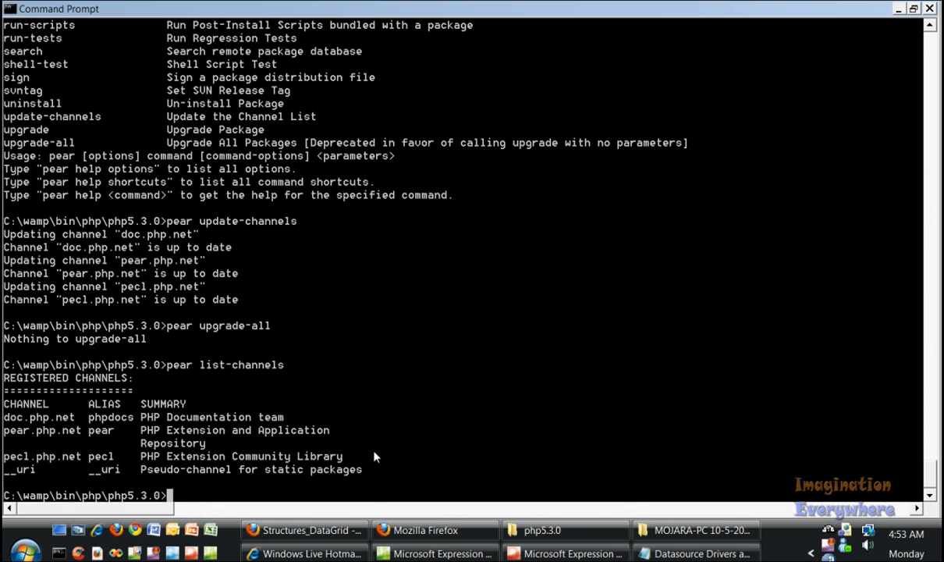
{"action": "mouse_move", "coordinate": [929, 499]}
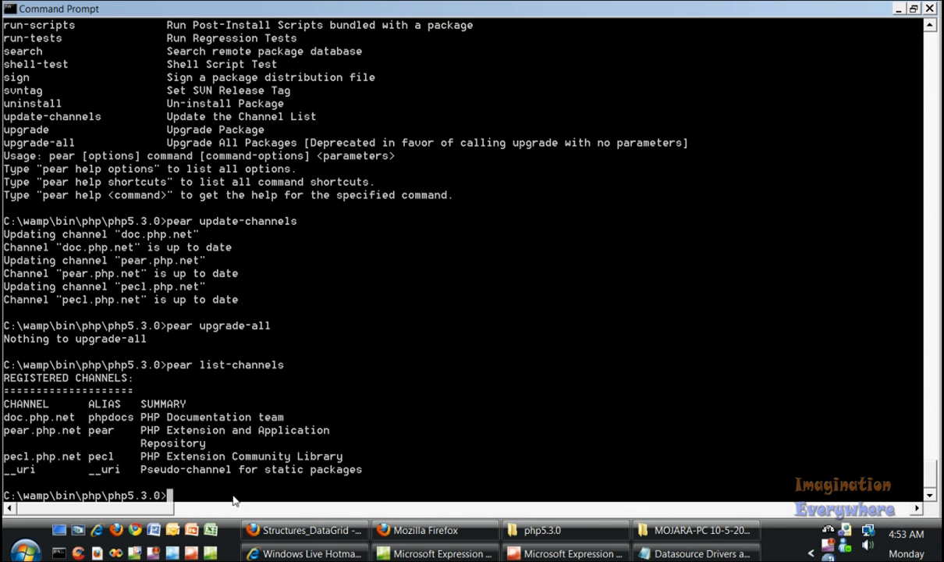
Step: Run 'pear install Structures_DataGrid-0.9.0' at the php5.3.0 prompt
{"action": "type", "text": "pear install Structures_DataGrid-0.9.0"}
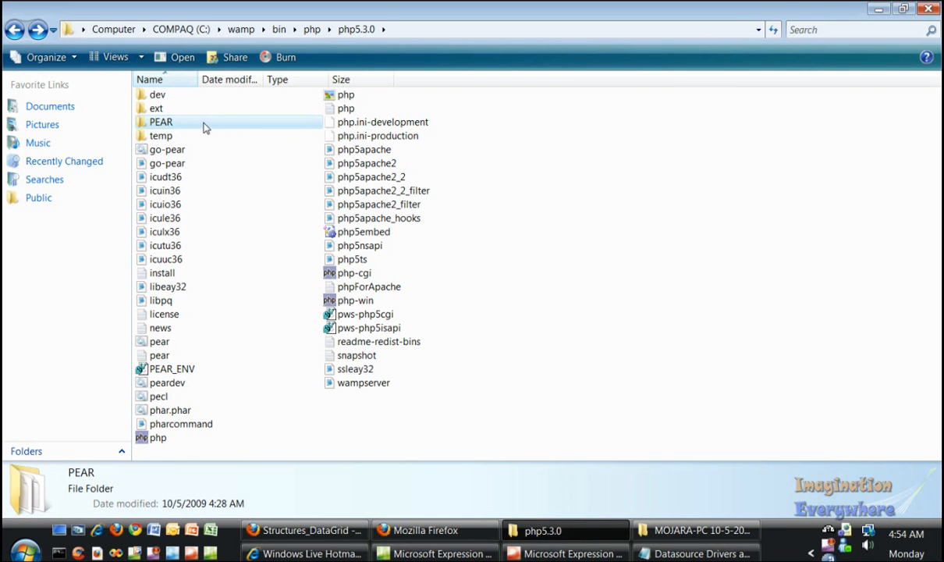
Step: Browse PEAR > Structures in Explorer to confirm the DataGrid files, then return to Firefox
{"action": "double_click", "coordinate": [161, 121]}
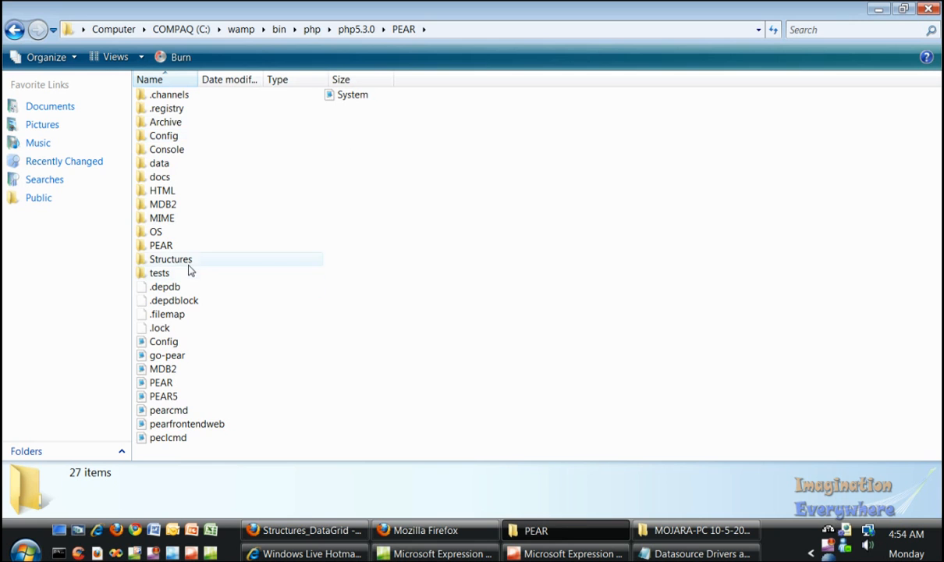
{"action": "double_click", "coordinate": [170, 260]}
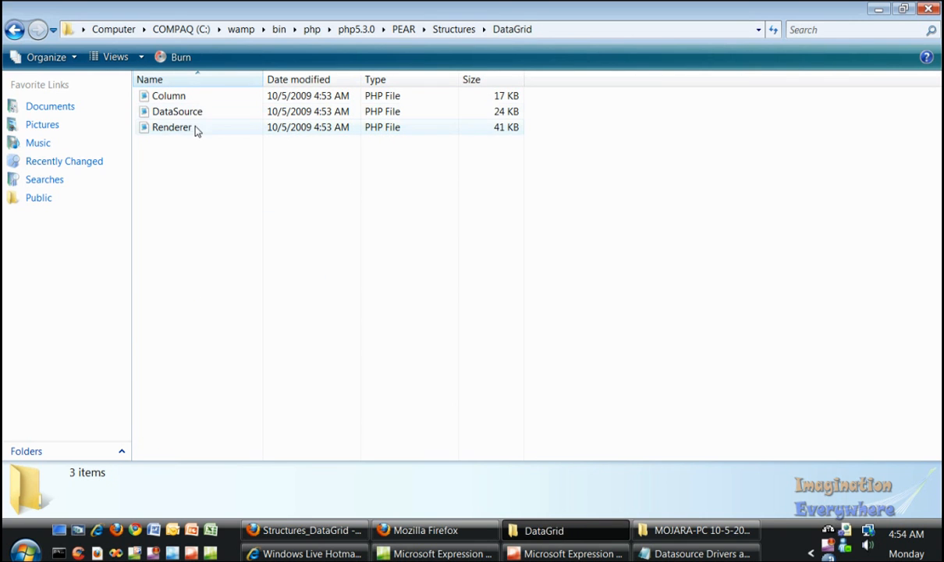
{"action": "mouse_move", "coordinate": [203, 119]}
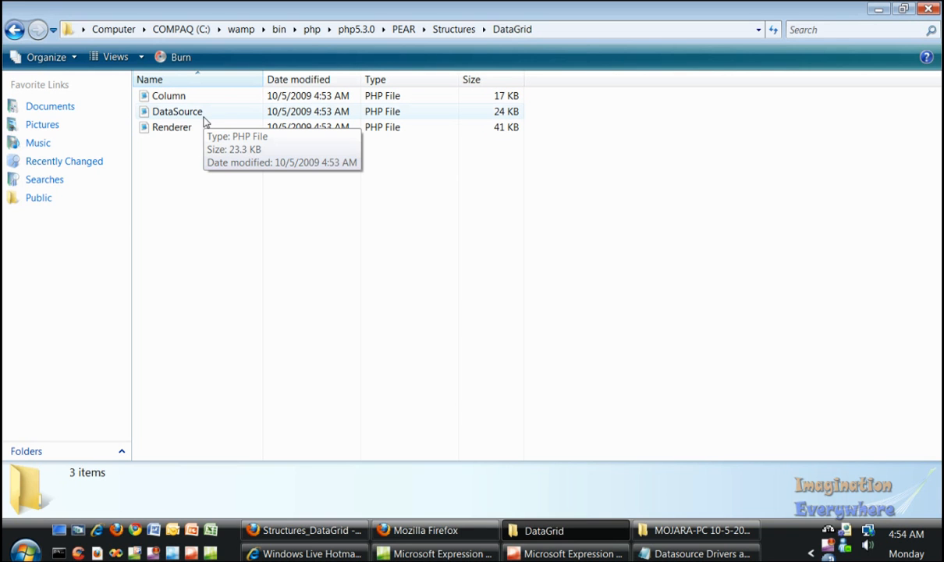
{"action": "mouse_move", "coordinate": [187, 138]}
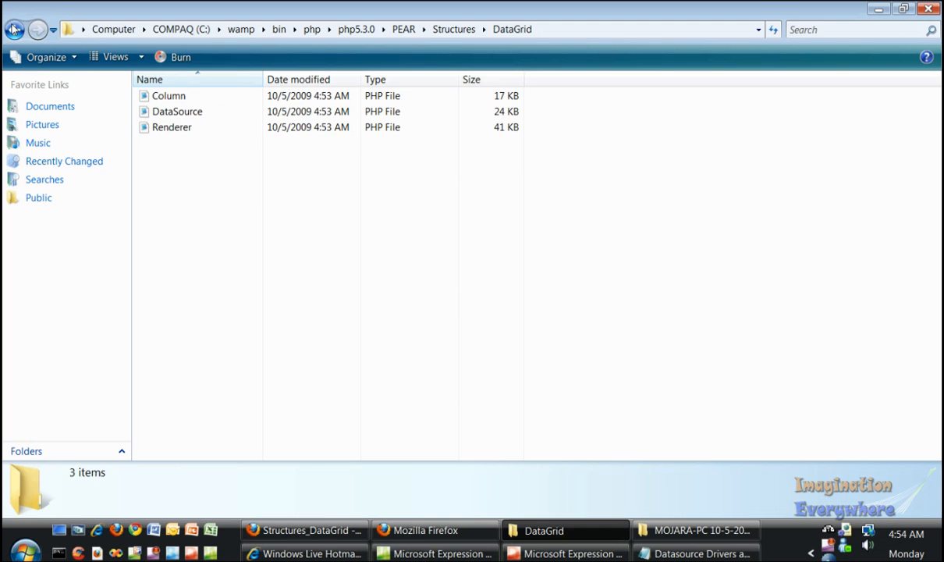
{"action": "left_click", "coordinate": [13, 28]}
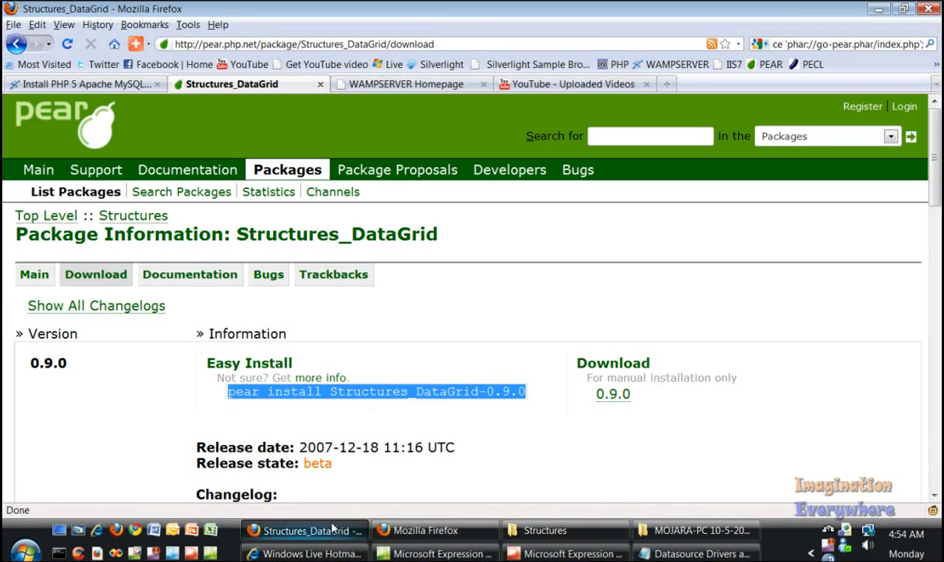
Step: View the Installation guide under Documentation listing pear install commands for the drivers
{"action": "left_click", "coordinate": [189, 275]}
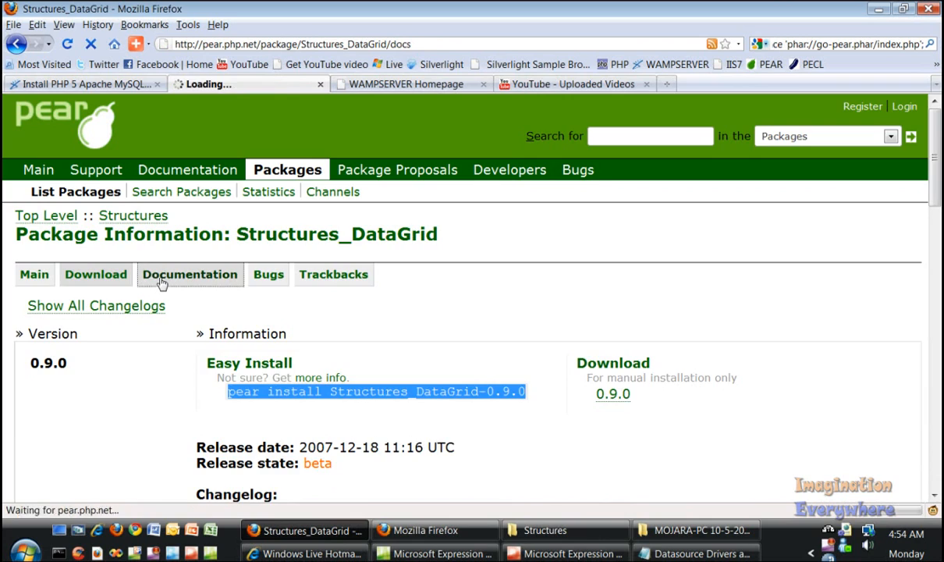
{"action": "left_click", "coordinate": [188, 275]}
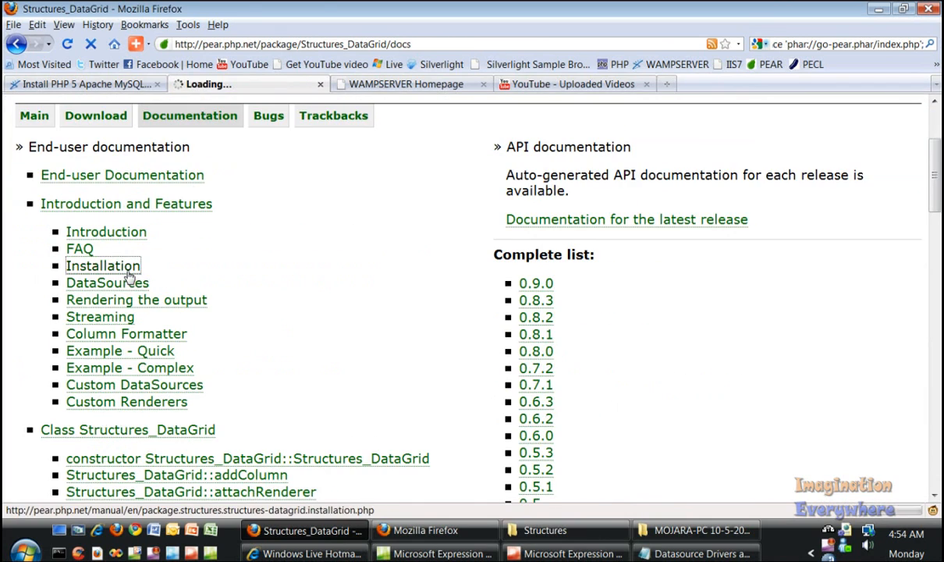
{"action": "left_click", "coordinate": [103, 266]}
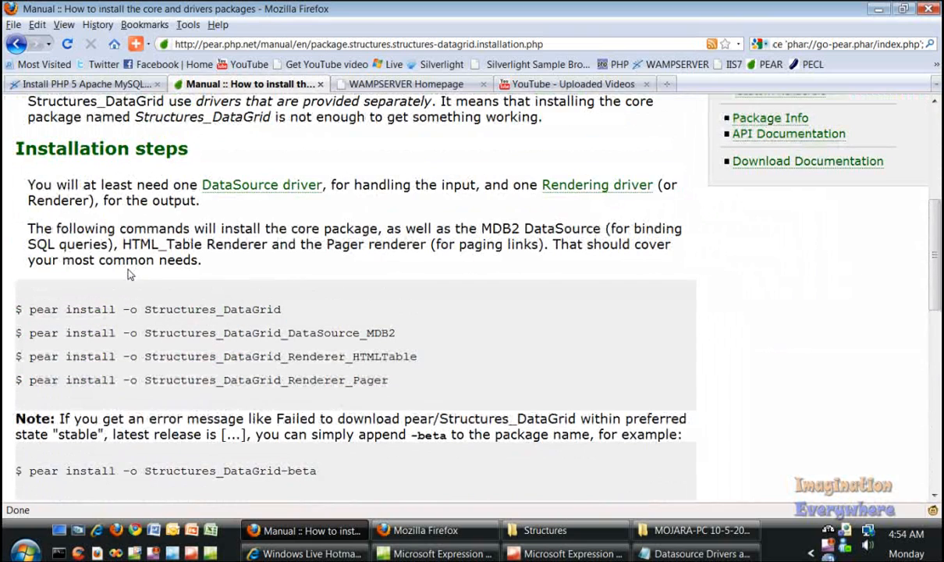
{"action": "mouse_move", "coordinate": [398, 287]}
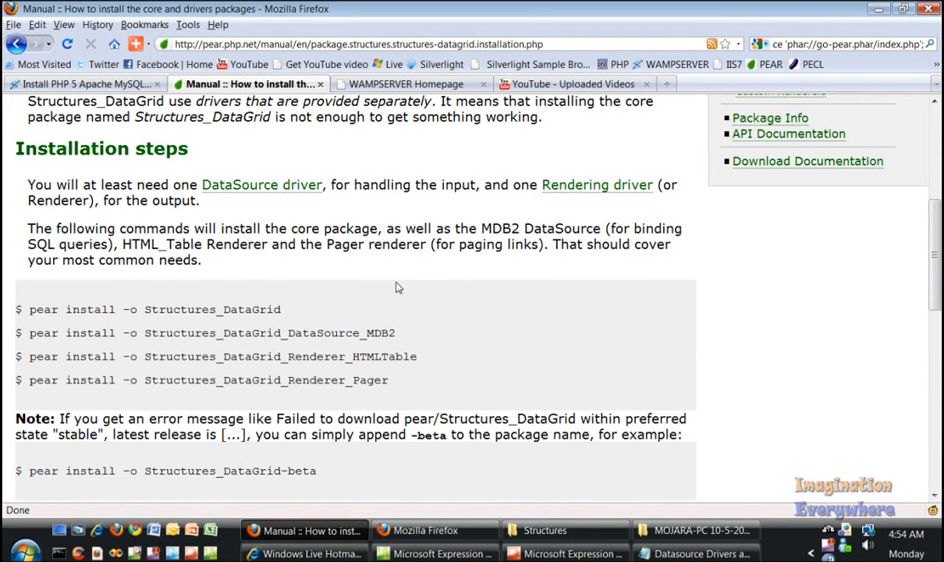
{"action": "mouse_move", "coordinate": [569, 215]}
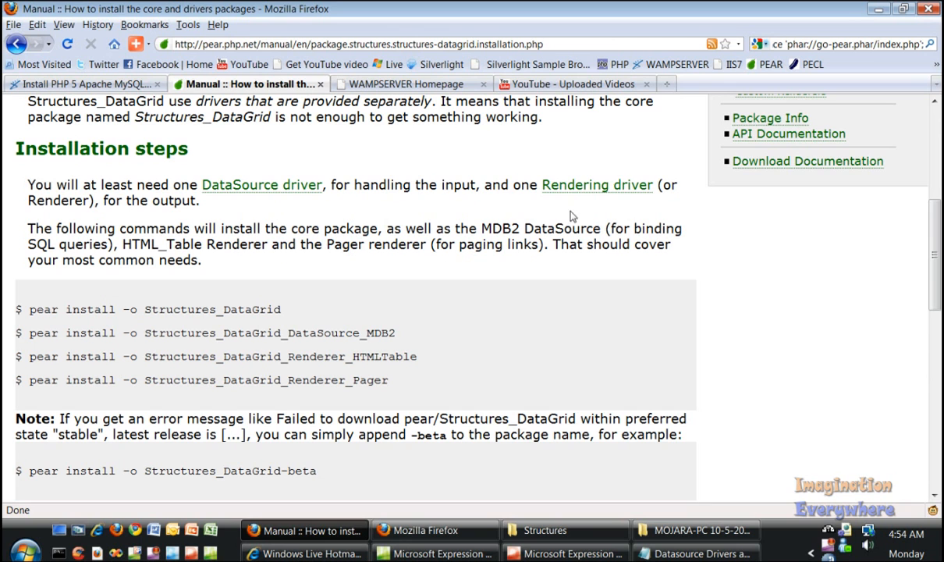
{"action": "mouse_move", "coordinate": [437, 188]}
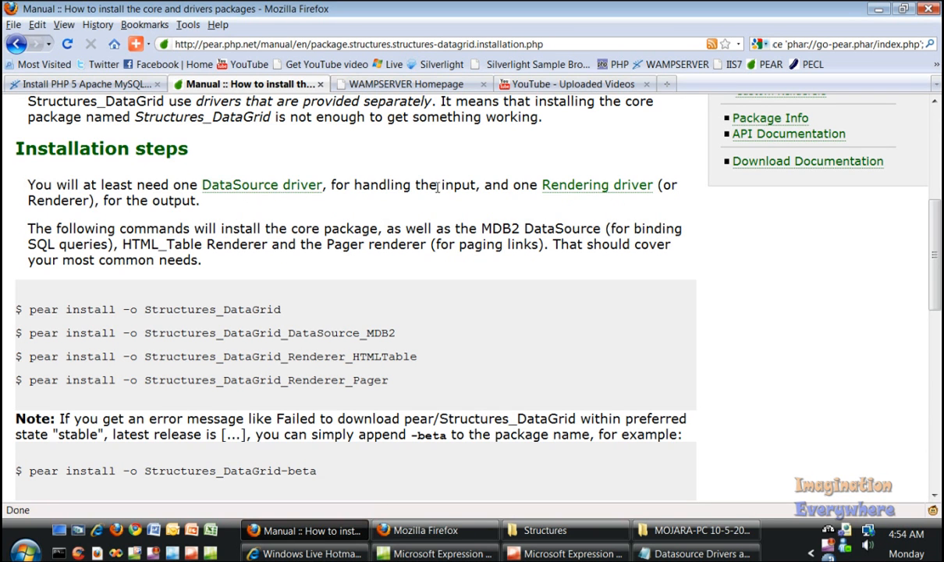
{"action": "mouse_move", "coordinate": [435, 225]}
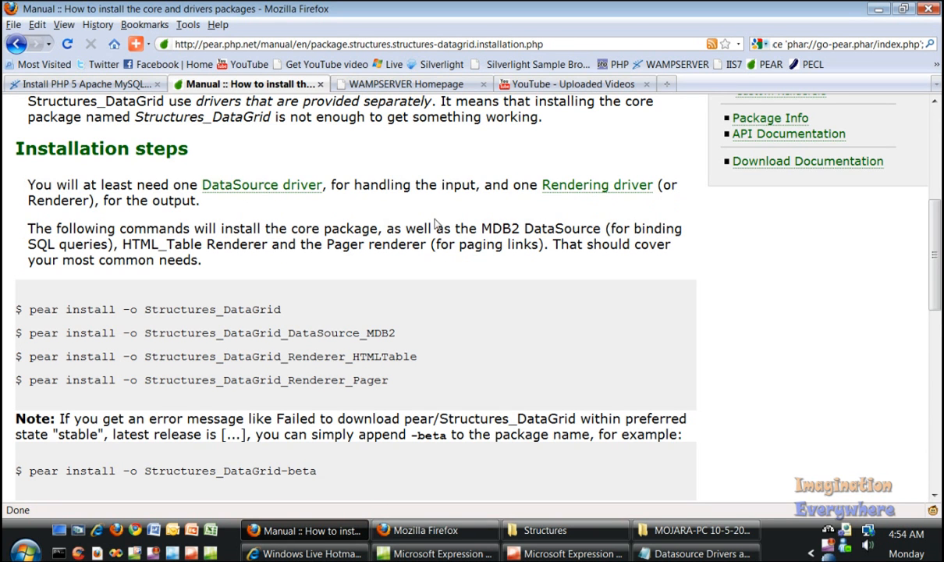
{"action": "scroll", "scroll_direction": "down", "scroll_amount": 3}
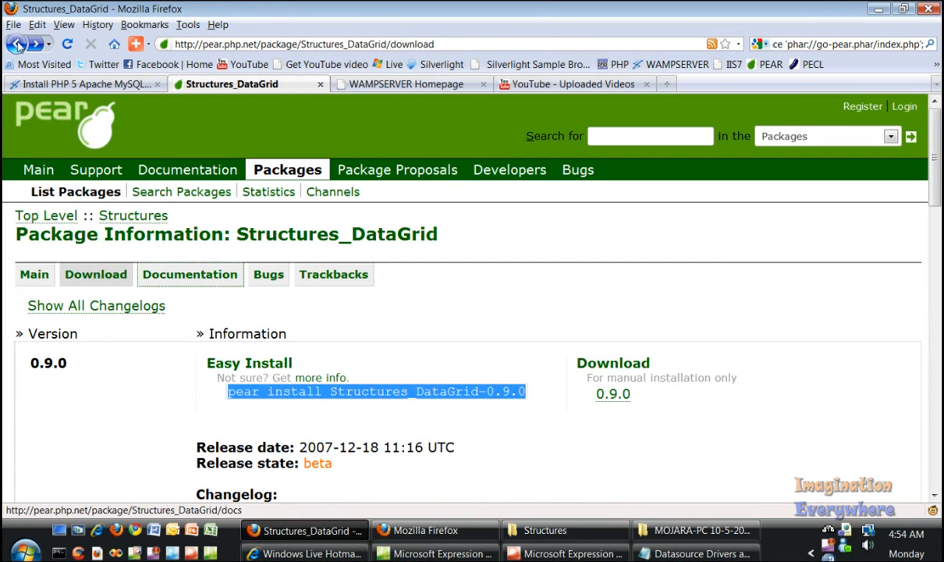
Step: List the Structures category packages and view page 2 with the DataGrid Renderer drivers
{"action": "left_click", "coordinate": [189, 275]}
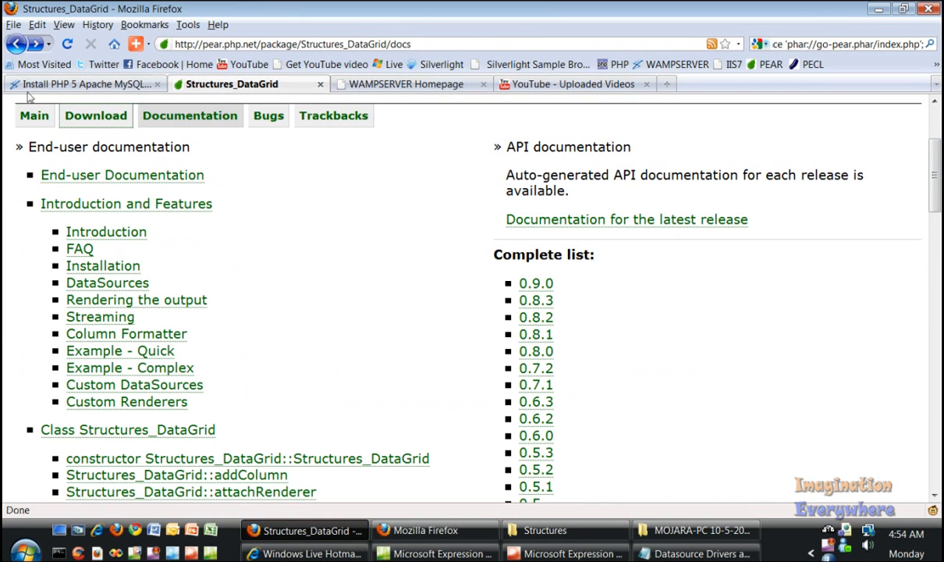
{"action": "left_click", "coordinate": [17, 43]}
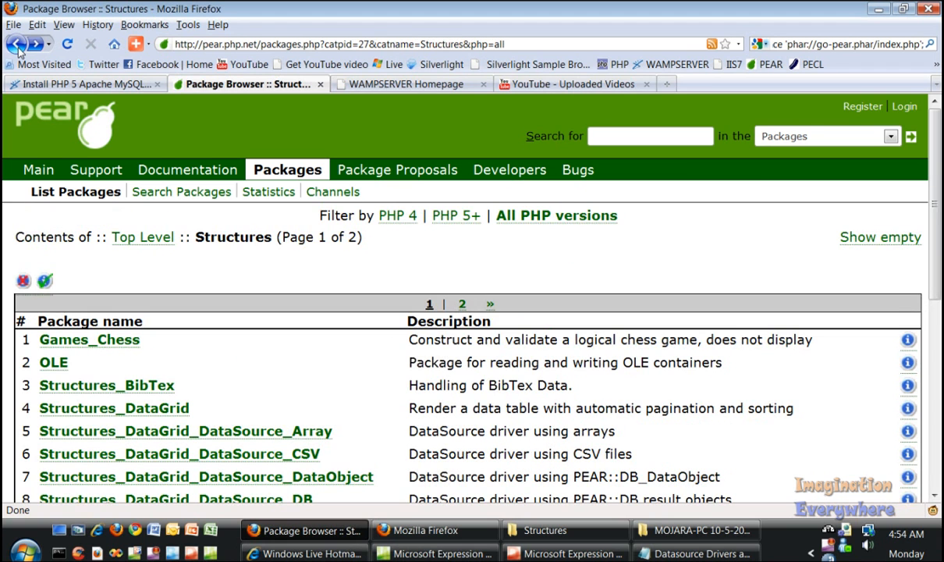
{"action": "scroll", "scroll_direction": "down", "scroll_amount": 3}
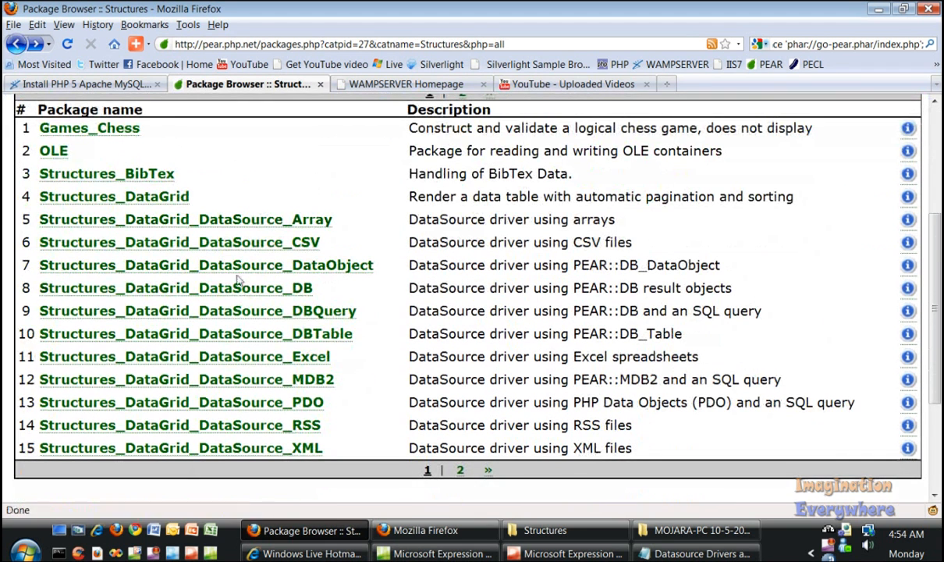
{"action": "mouse_move", "coordinate": [247, 446]}
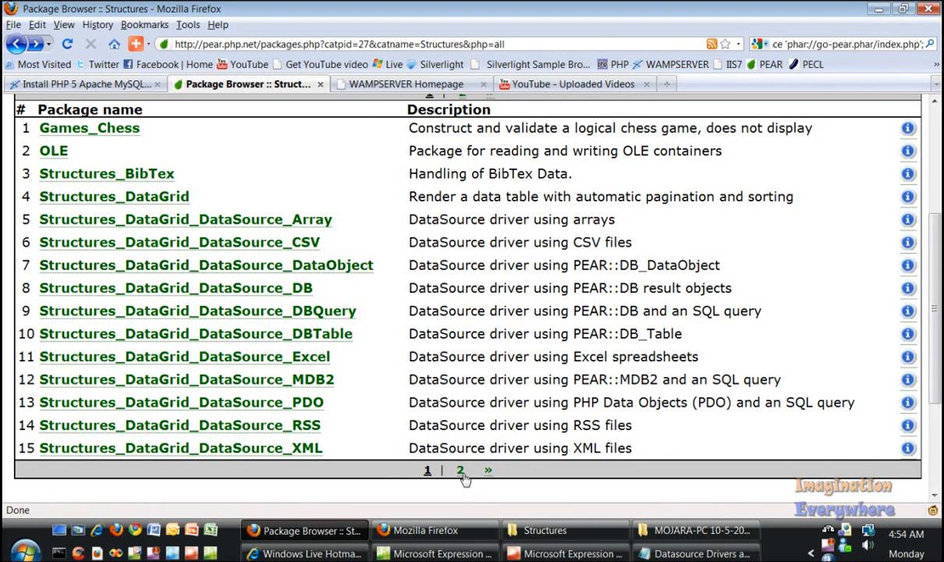
{"action": "left_click", "coordinate": [459, 468]}
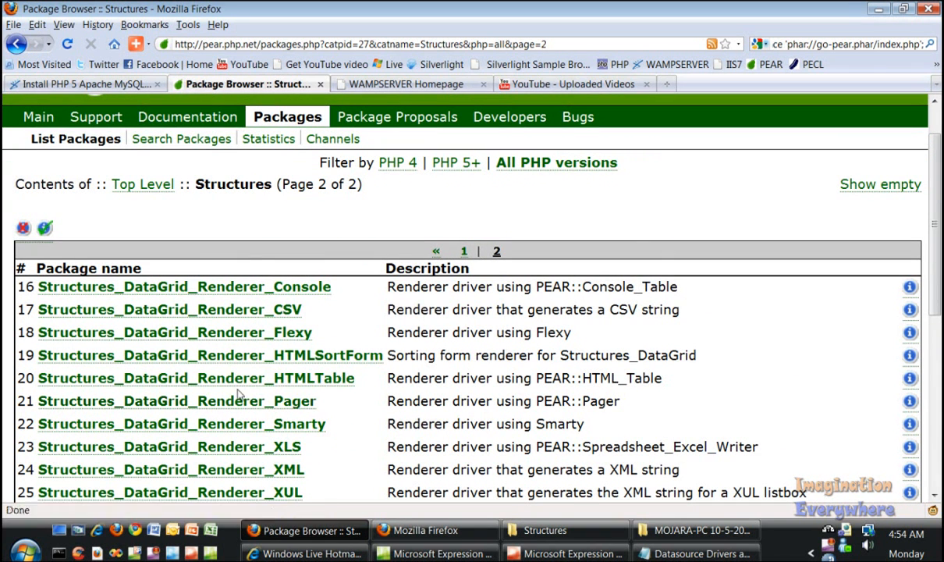
{"action": "mouse_move", "coordinate": [37, 116]}
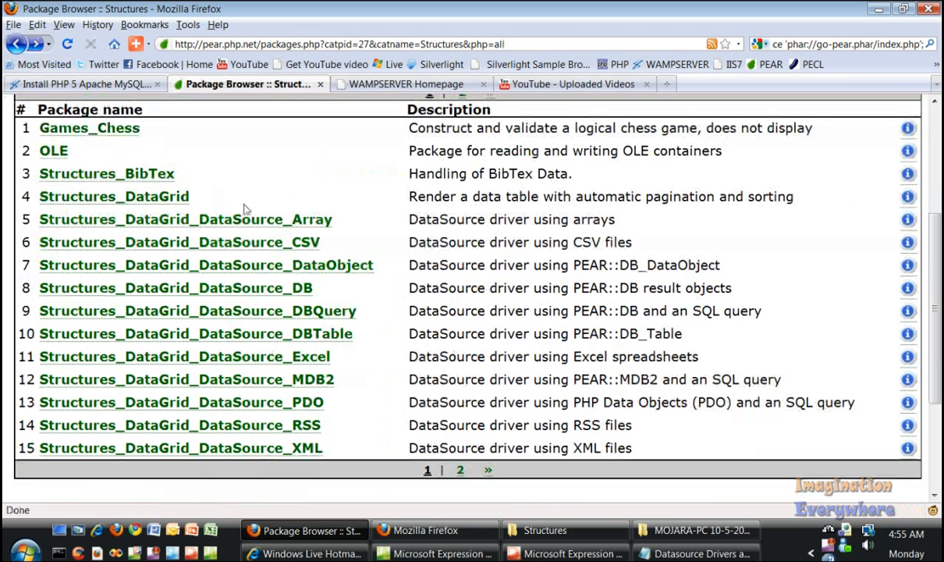
Step: View the Structures_DataGrid_DataSource_Array download page with its 0.1.4 install command
{"action": "left_click", "coordinate": [184, 219]}
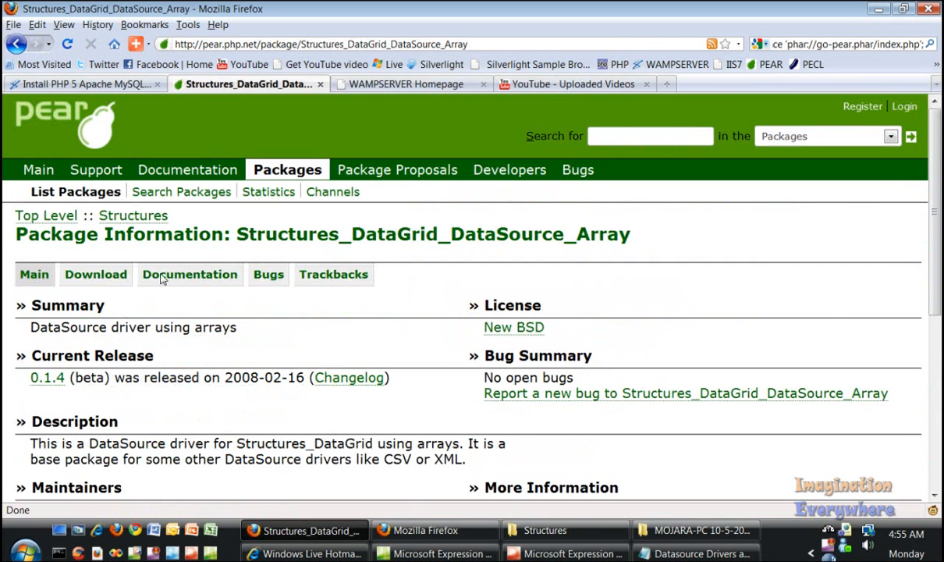
{"action": "left_click", "coordinate": [95, 275]}
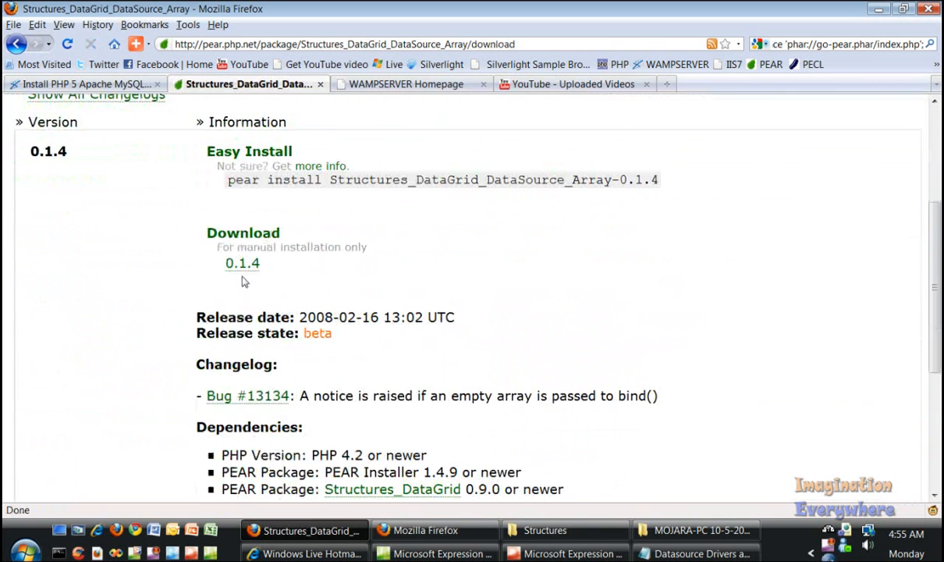
{"action": "scroll", "scroll_direction": "down", "scroll_amount": 3}
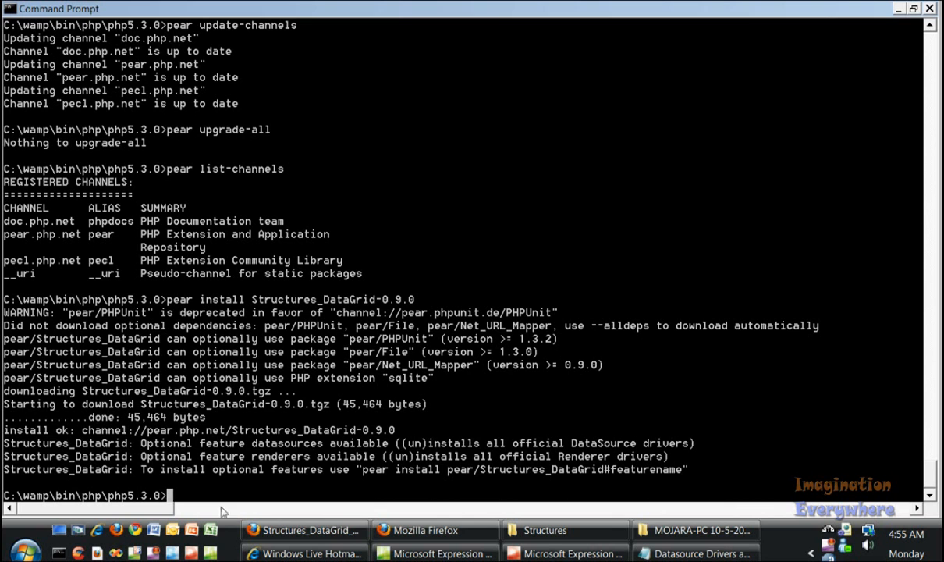
Step: Run 'pear install Structures_DataGrid_DataSource_Array-0.1.4', then bring up the Notepad install notes
{"action": "type", "text": "pear install Structures_DataGrid_DataSource_Array-0.1.4"}
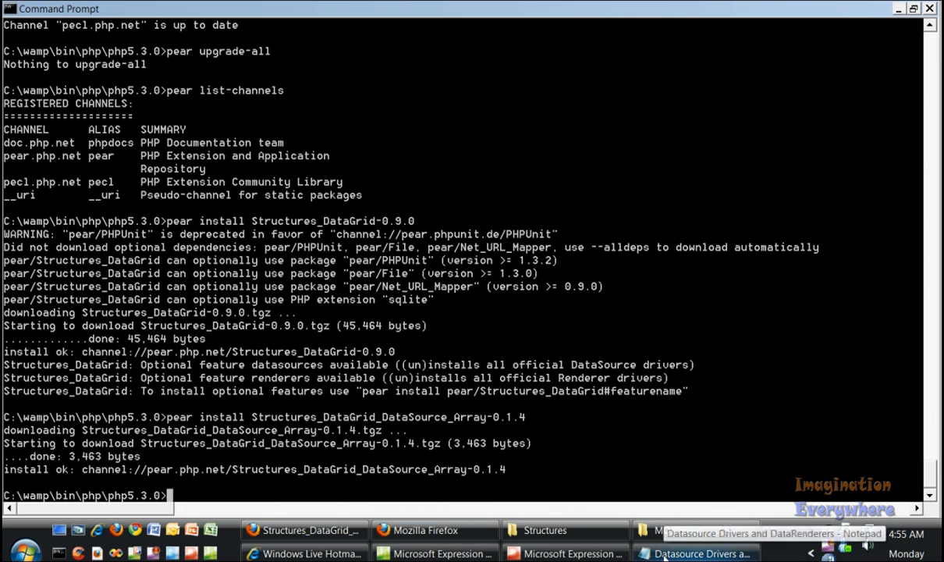
{"action": "left_click", "coordinate": [700, 531]}
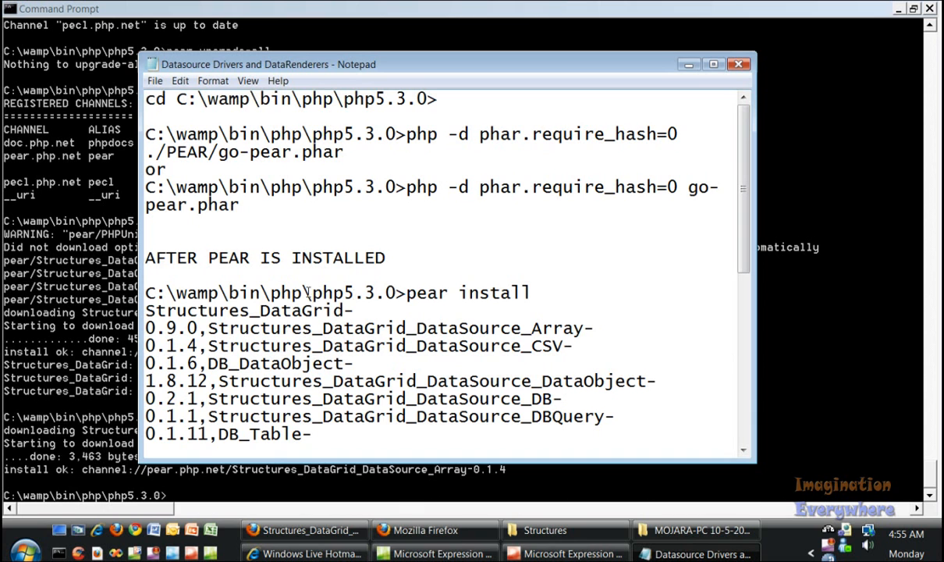
Step: Select the long combined pear install command for the DataSource drivers and Renderers in Notepad
{"action": "left_click_drag", "start_coordinate": [405, 293], "coordinate": [362, 309]}
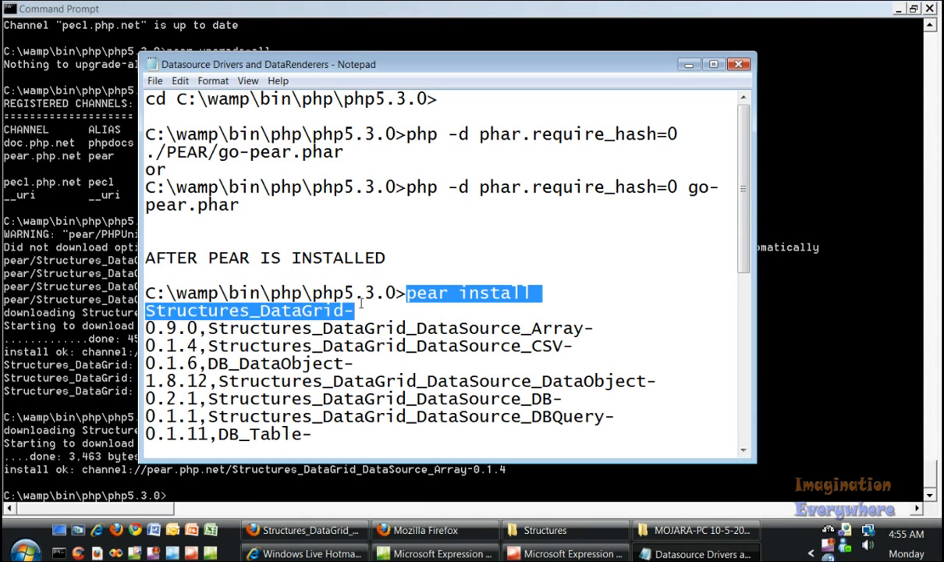
{"action": "left_click", "coordinate": [535, 294]}
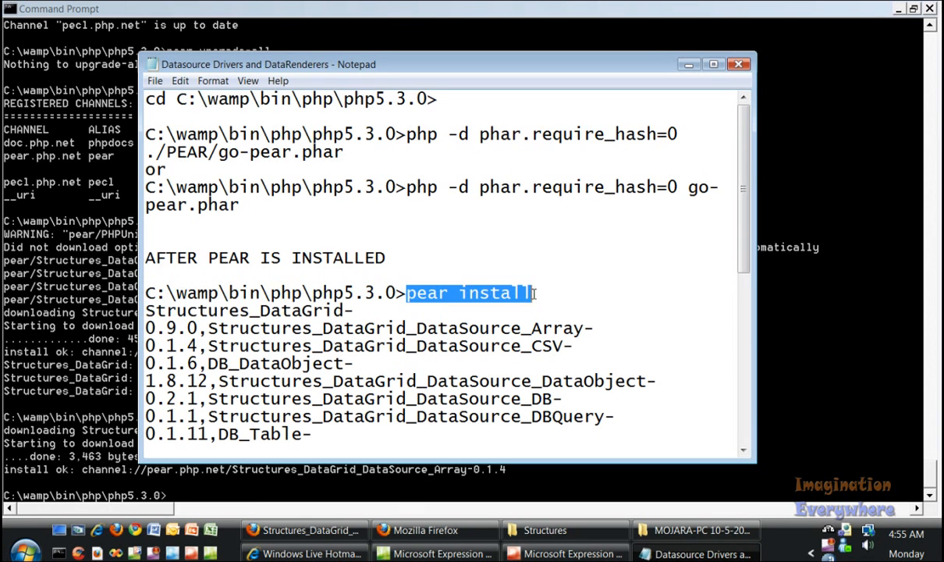
{"action": "mouse_move", "coordinate": [257, 493]}
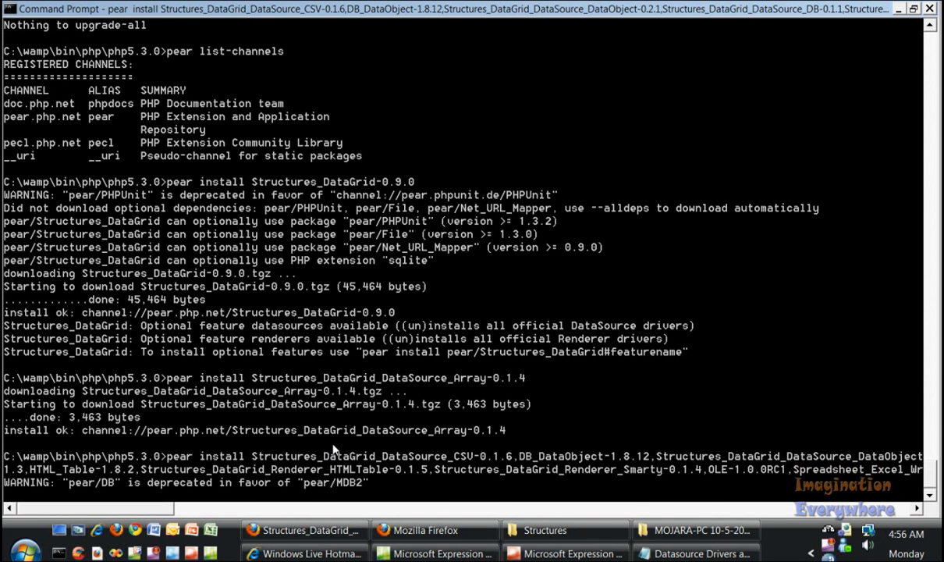
Step: Scroll through the pear install output confirming install ok for the DataSource drivers, then return to the Structures folder window
{"action": "scroll", "scroll_direction": "down", "scroll_amount": 3}
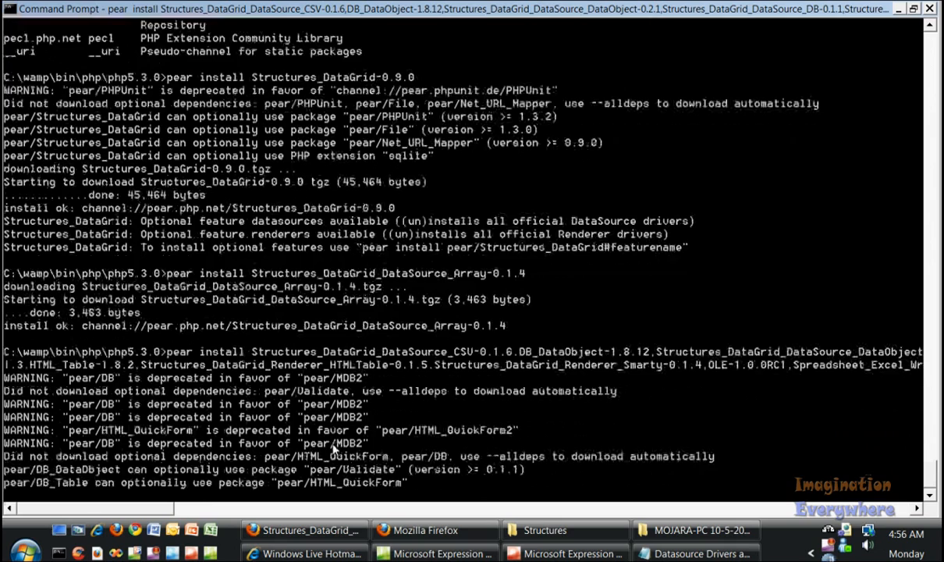
{"action": "scroll", "scroll_direction": "down", "scroll_amount": 3}
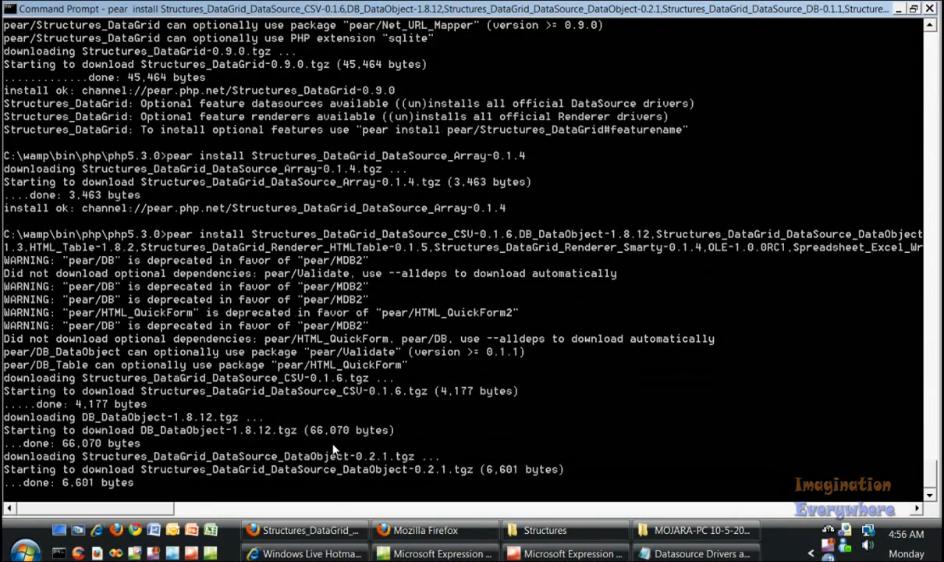
{"action": "scroll", "scroll_direction": "down", "scroll_amount": 3}
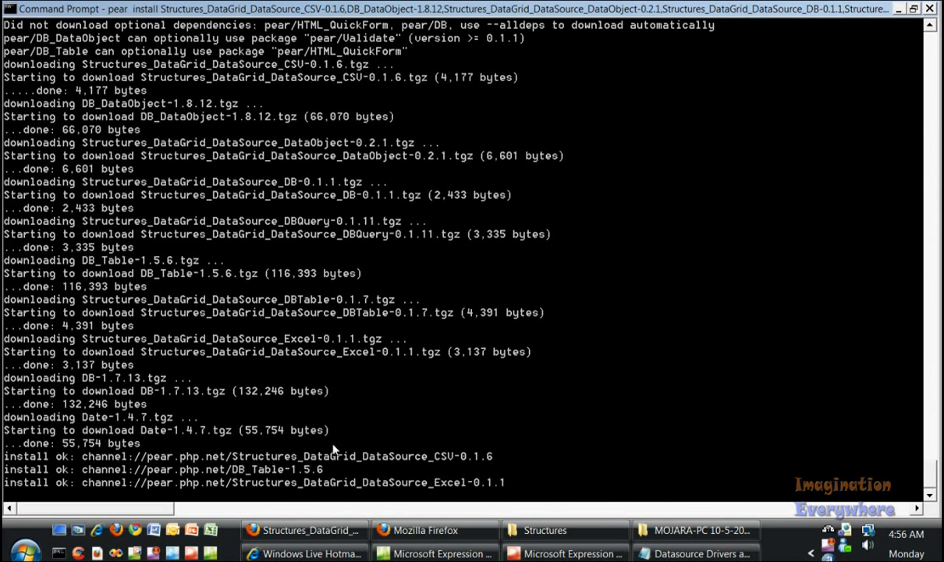
{"action": "scroll", "scroll_direction": "down", "scroll_amount": 3}
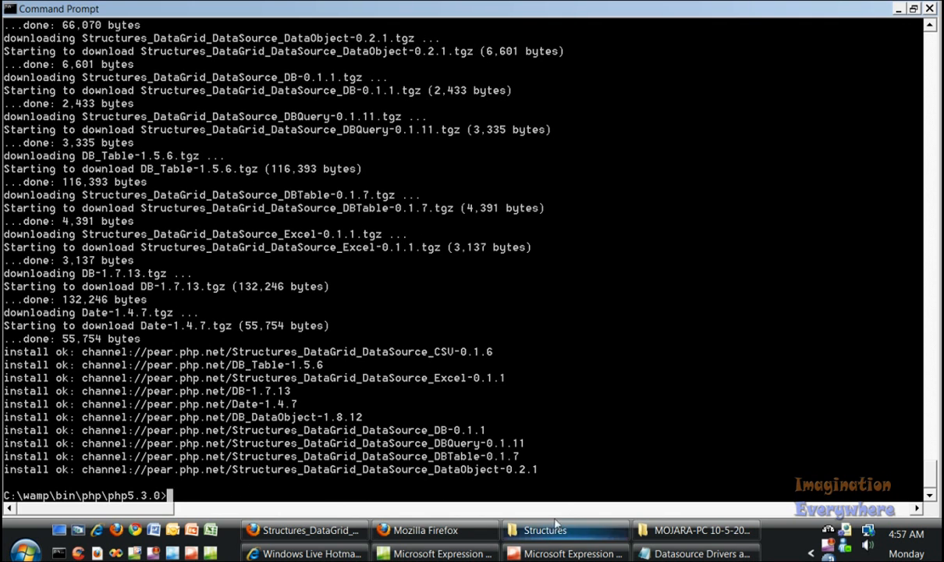
{"action": "left_click", "coordinate": [565, 531]}
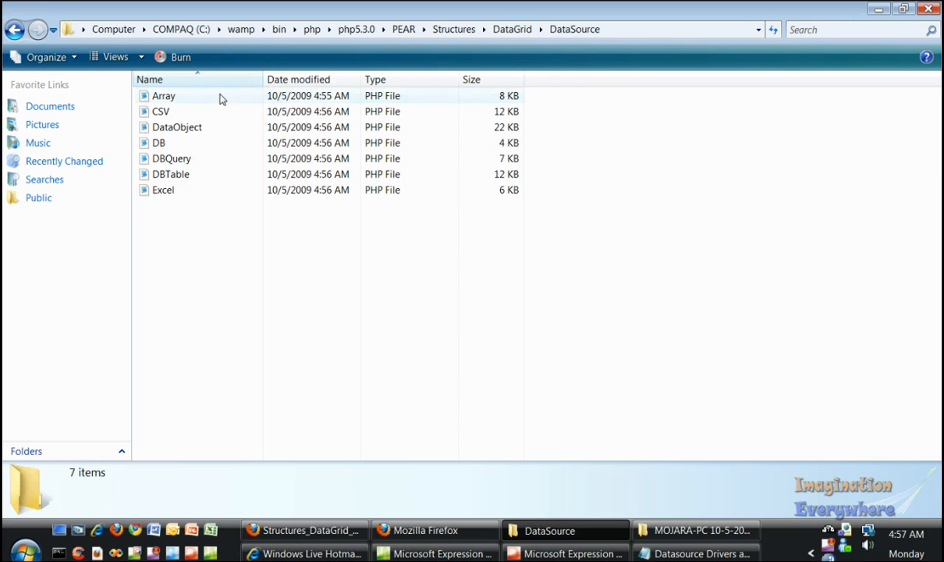
{"action": "mouse_move", "coordinate": [192, 159]}
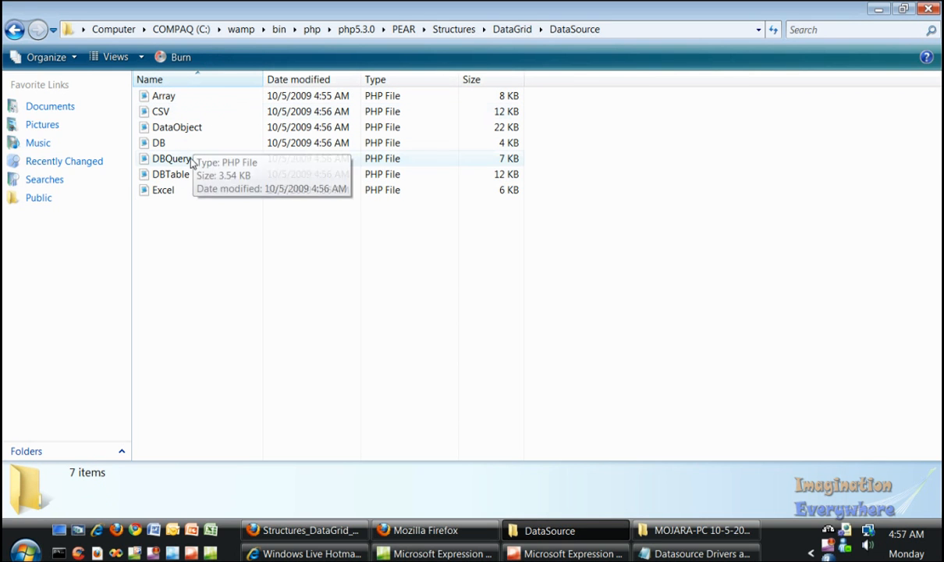
{"action": "mouse_move", "coordinate": [184, 181]}
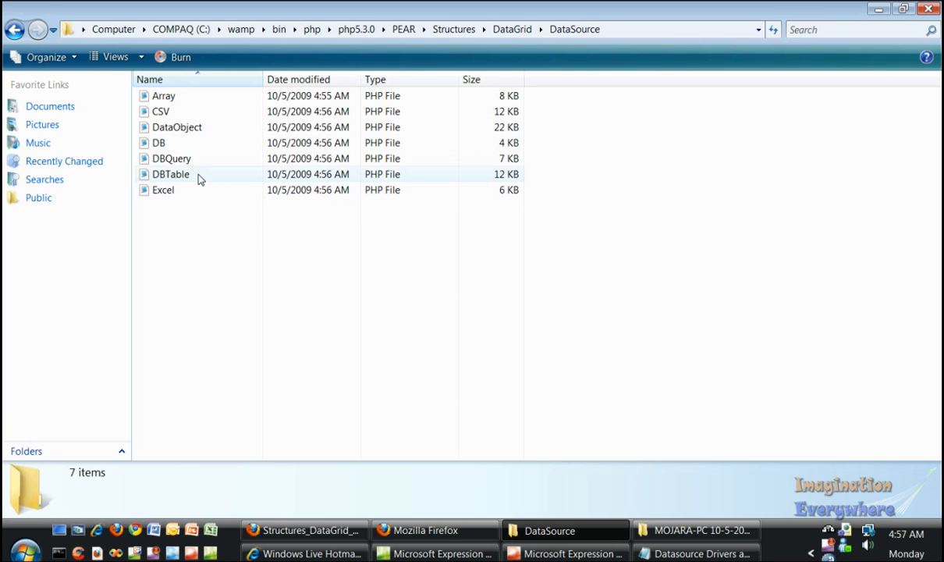
{"action": "mouse_move", "coordinate": [172, 191]}
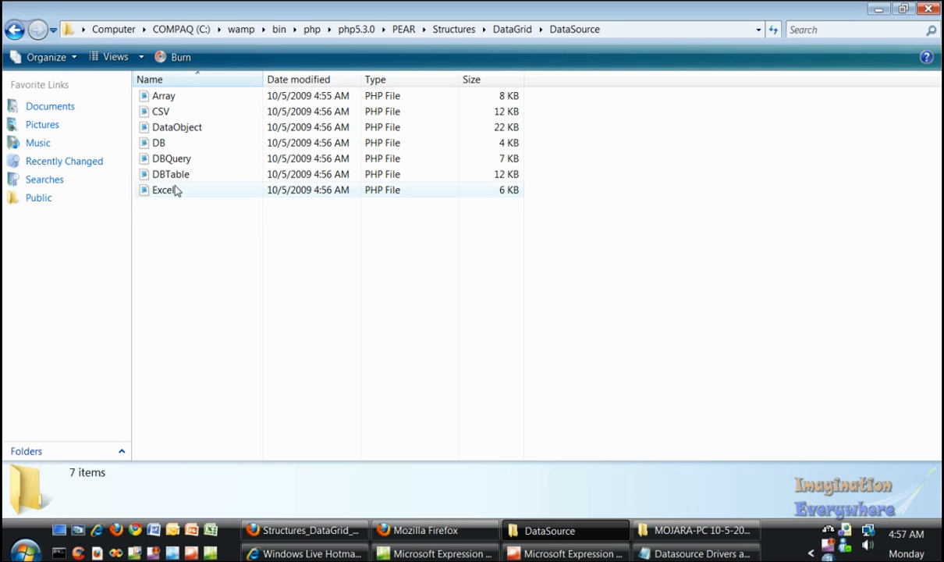
{"action": "mouse_move", "coordinate": [209, 189]}
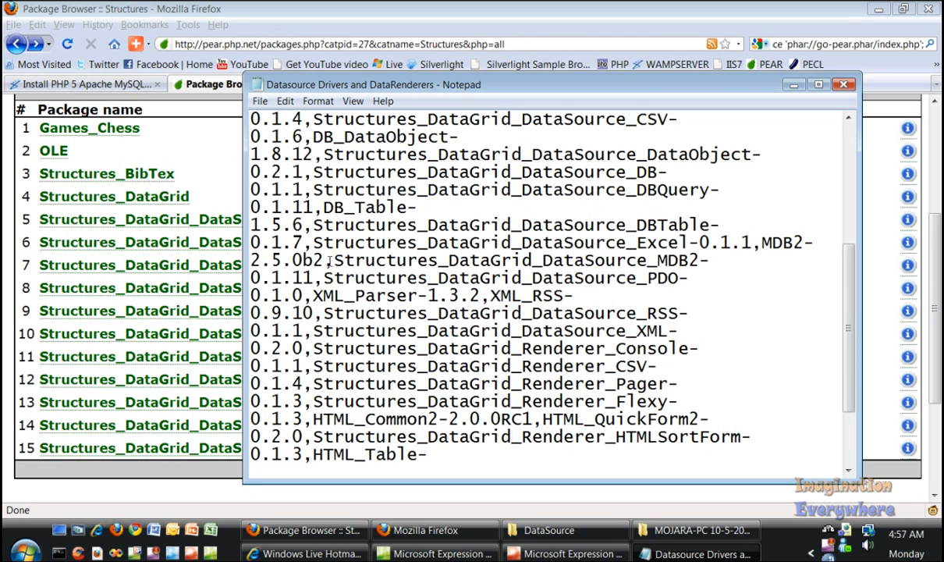
Step: Select the full package list text in Notepad, redoing the selection after a partial first attempt
{"action": "left_click_drag", "start_coordinate": [327, 260], "coordinate": [344, 278]}
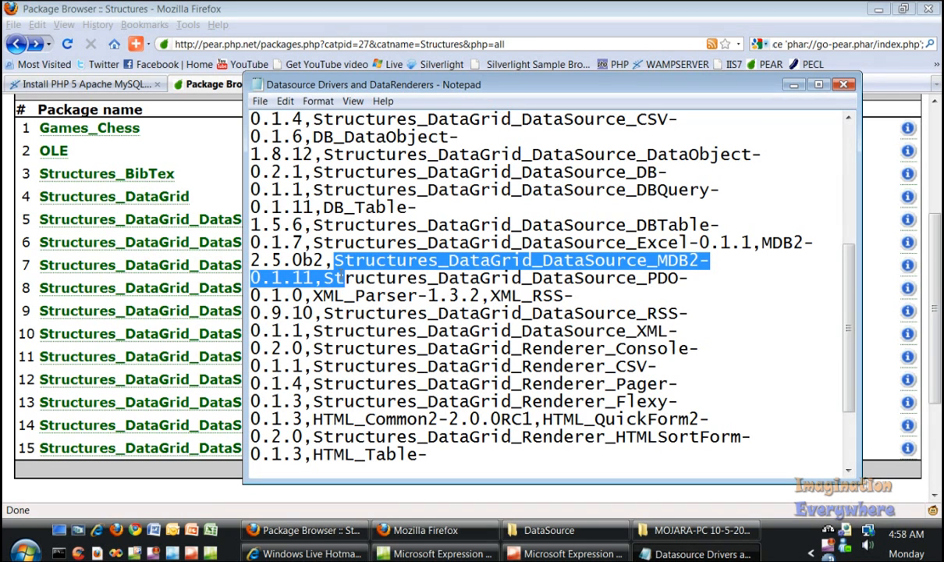
{"action": "left_click", "coordinate": [540, 281]}
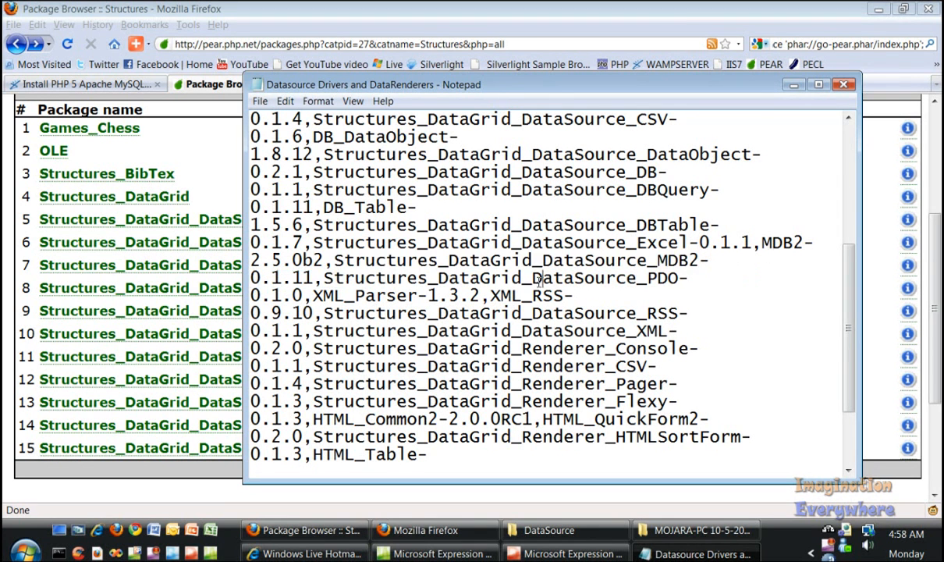
{"action": "left_click_drag", "start_coordinate": [334, 259], "coordinate": [350, 287]}
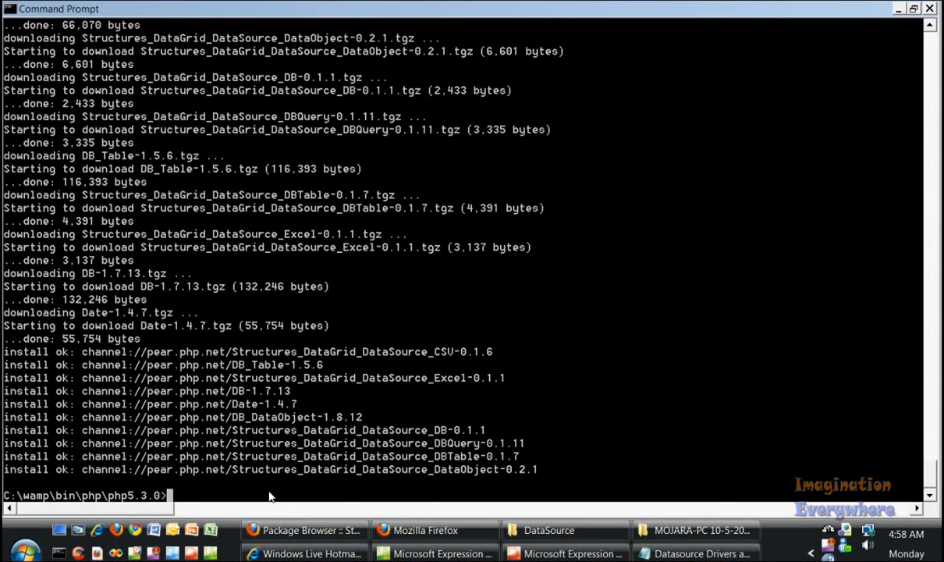
Step: Enter 'pear install' followed by the pasted driver and Renderer package list, then return to the DataSource window
{"action": "type", "text": "pear ins"}
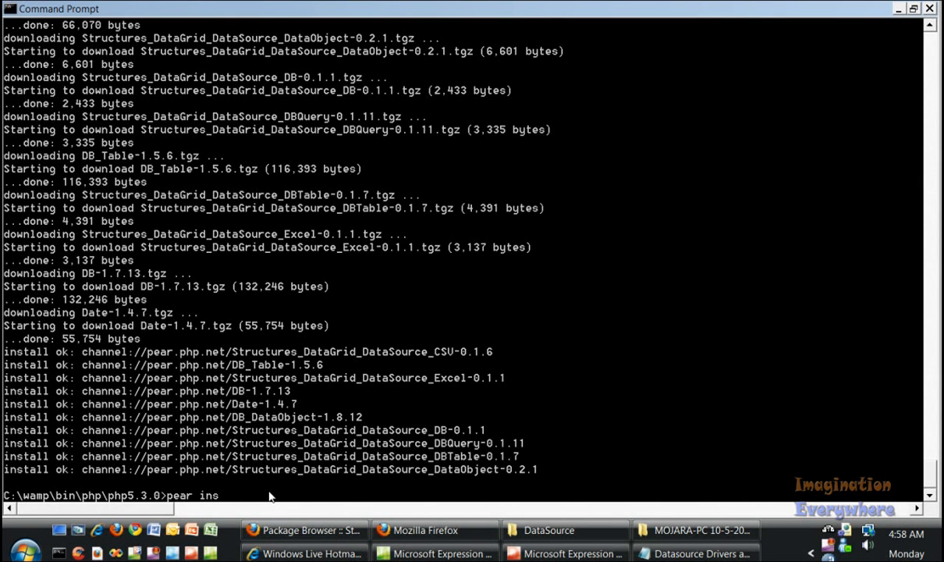
{"action": "type", "text": "tall"}
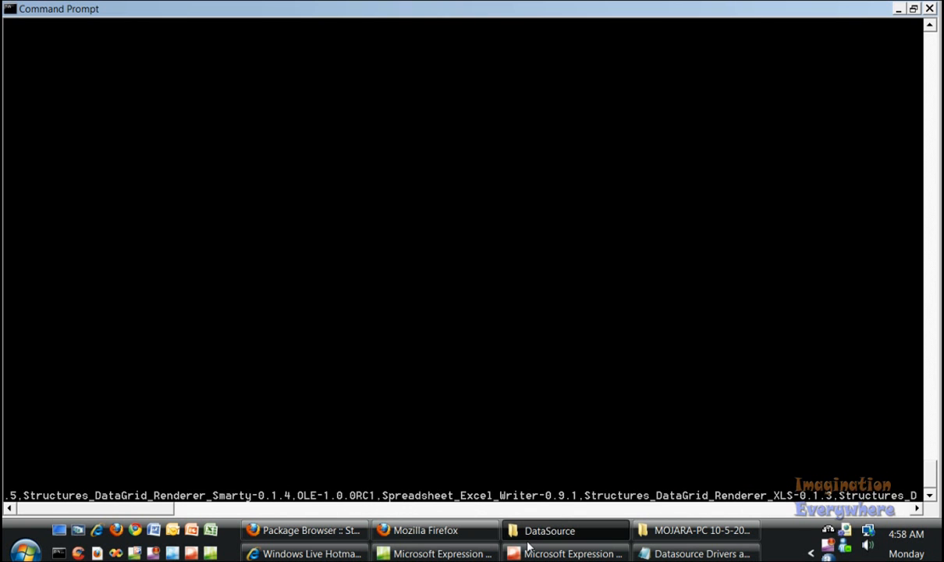
{"action": "left_click", "coordinate": [564, 531]}
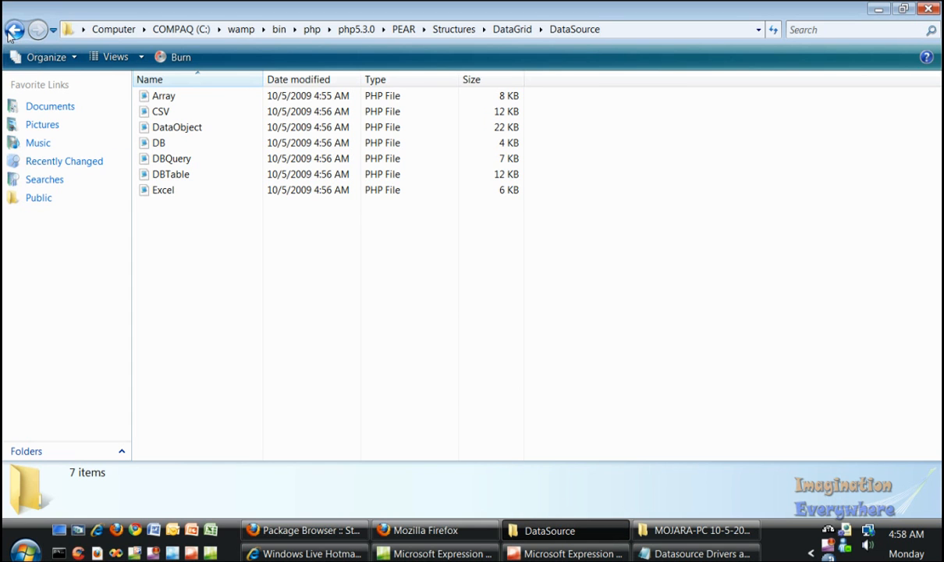
Step: Navigate back up to the PEAR folder and enter the MDB2 folder
{"action": "left_click", "coordinate": [12, 29]}
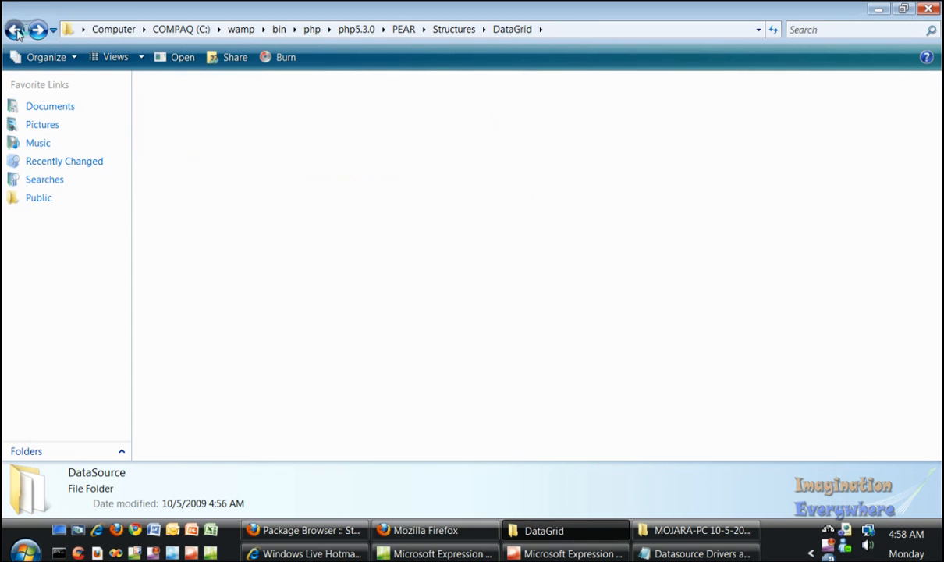
{"action": "left_click", "coordinate": [12, 29]}
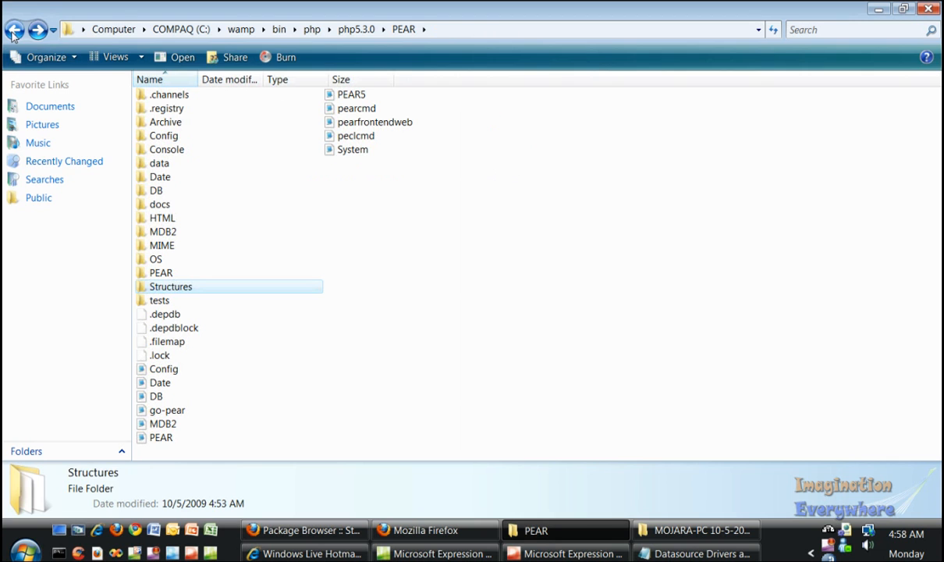
{"action": "double_click", "coordinate": [162, 231]}
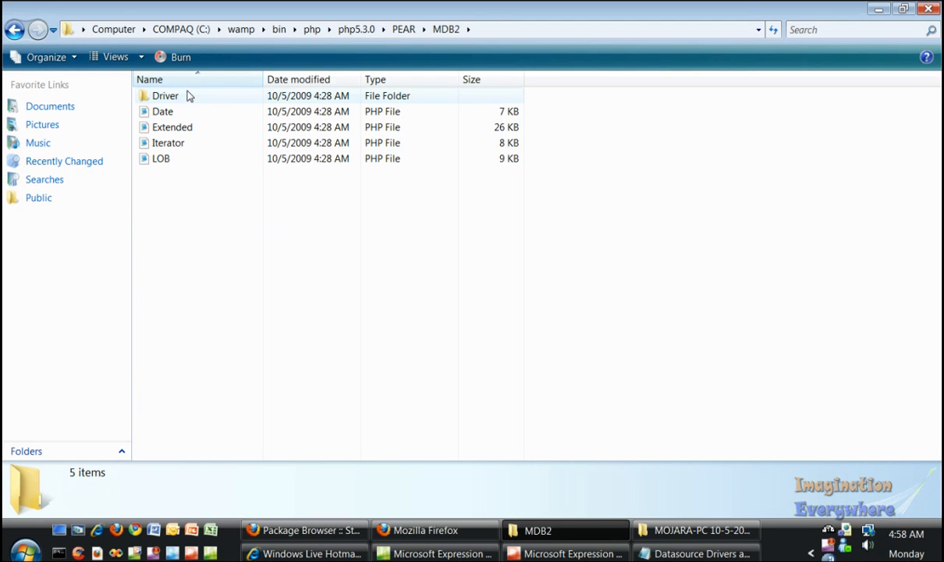
Step: Inspect the MDB2 Driver subfolder, then return to the PEAR folder
{"action": "double_click", "coordinate": [165, 96]}
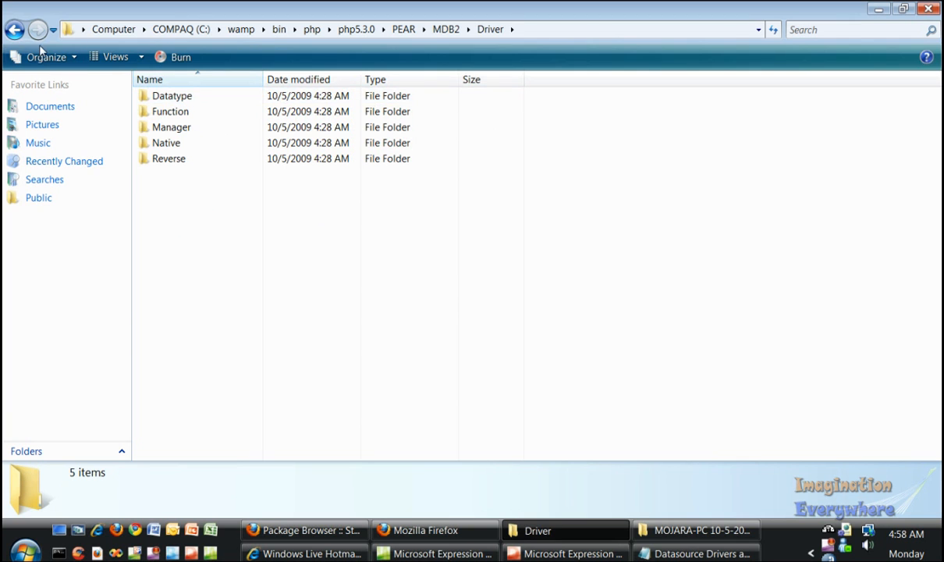
{"action": "left_click", "coordinate": [14, 28]}
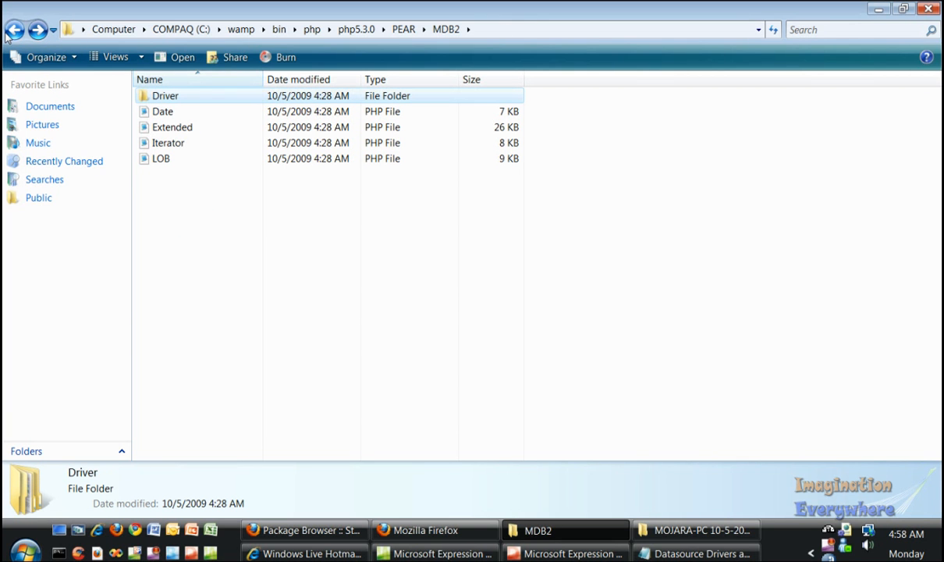
{"action": "left_click", "coordinate": [15, 28]}
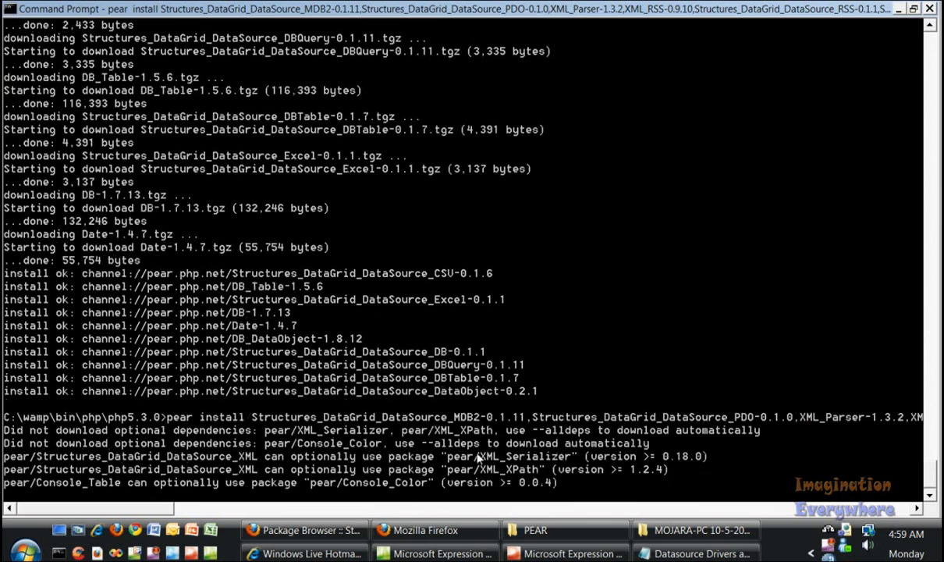
Step: Scroll through the running install output for the MDB2, PDO and XML driver packages
{"action": "scroll", "scroll_direction": "down", "scroll_amount": 3}
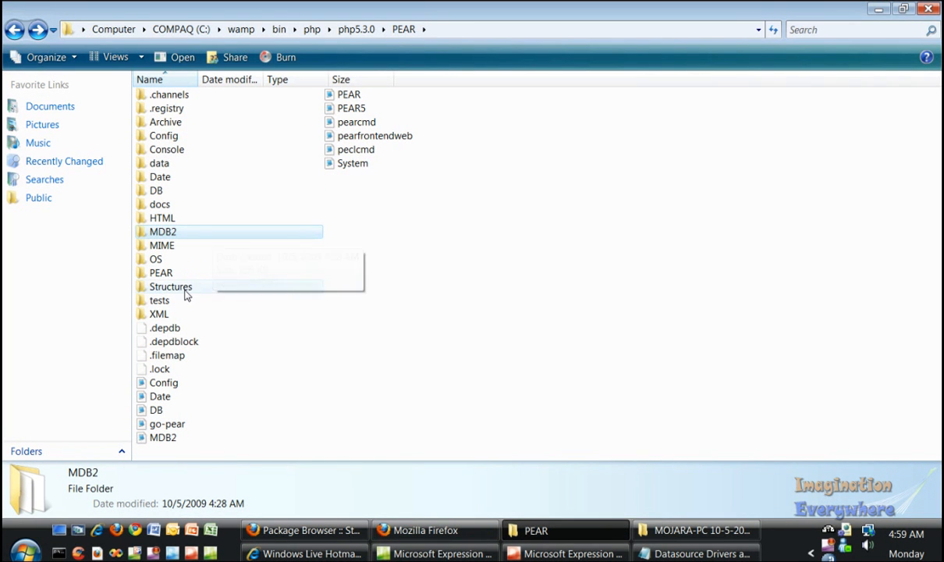
Step: Drill into Structures\DataGrid in the PEAR folder
{"action": "double_click", "coordinate": [170, 288]}
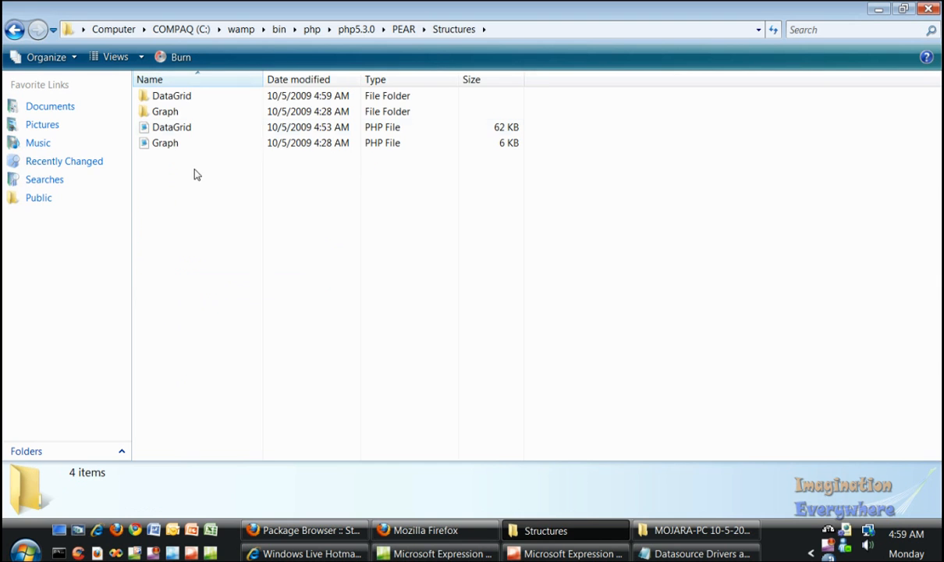
{"action": "double_click", "coordinate": [171, 95]}
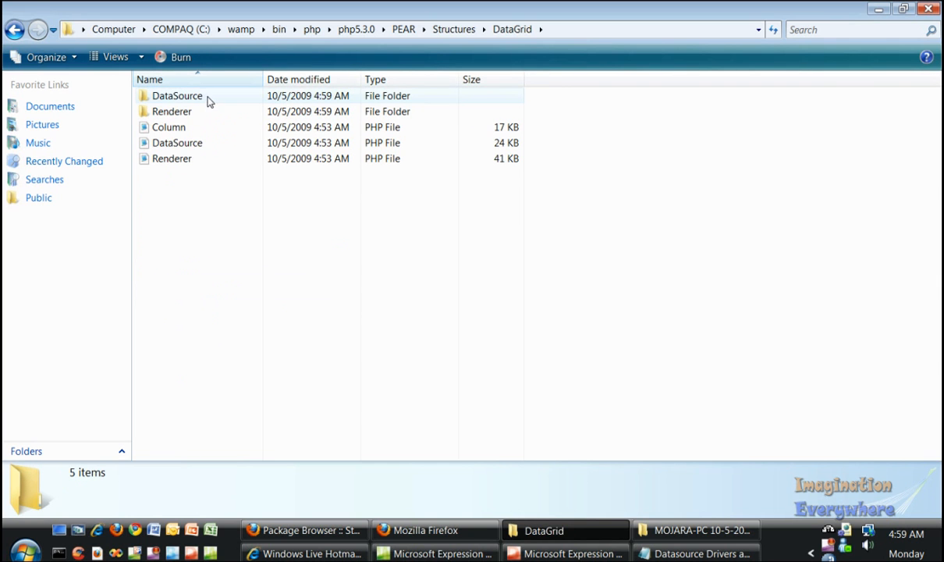
{"action": "double_click", "coordinate": [178, 95]}
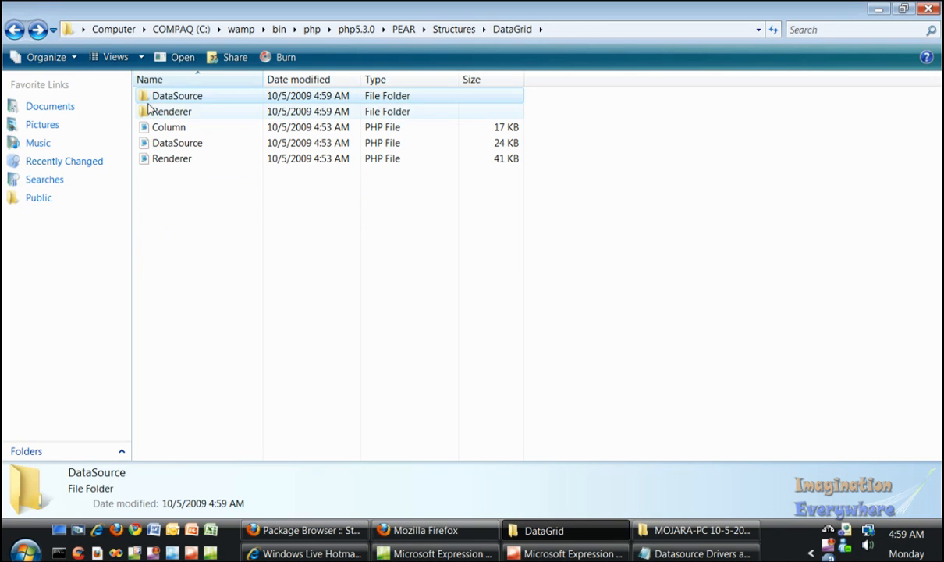
Step: View the Renderer folder holding the Console and CSV renderers, then return to DataGrid
{"action": "double_click", "coordinate": [172, 110]}
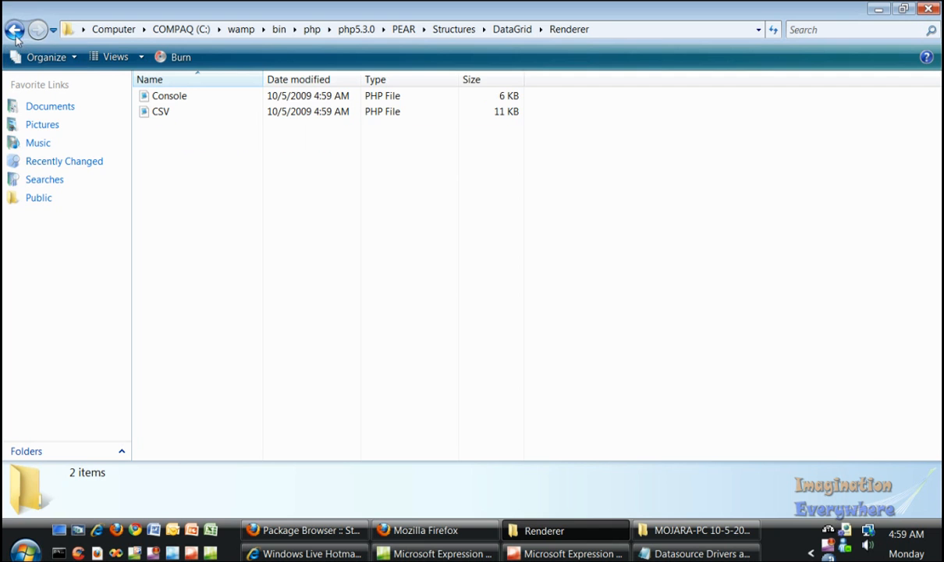
{"action": "left_click", "coordinate": [14, 29]}
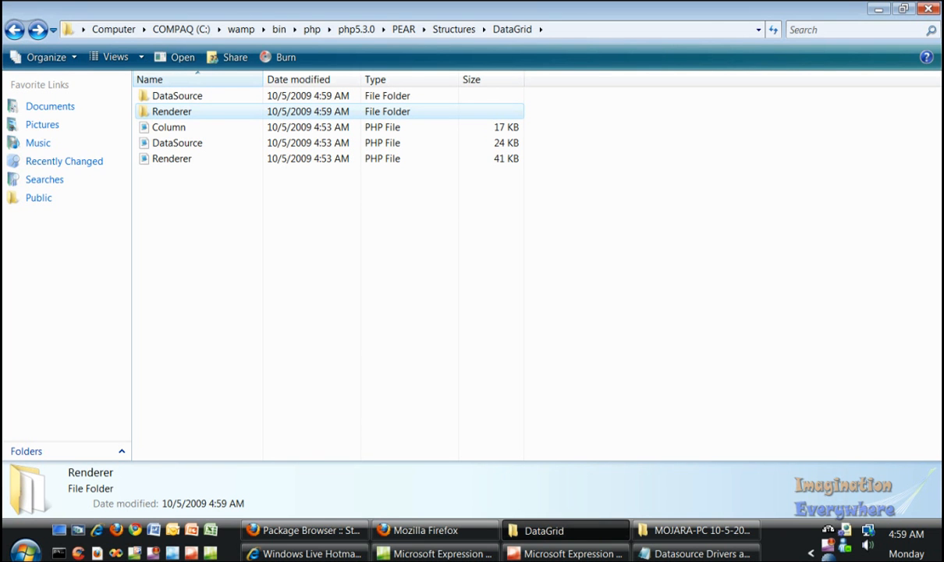
{"action": "left_click", "coordinate": [693, 552]}
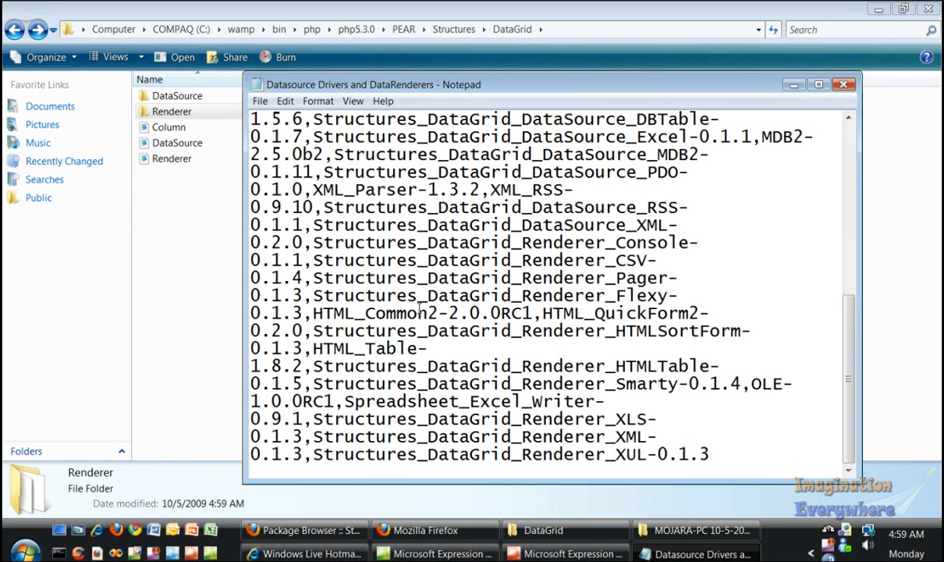
{"action": "mouse_move", "coordinate": [601, 502]}
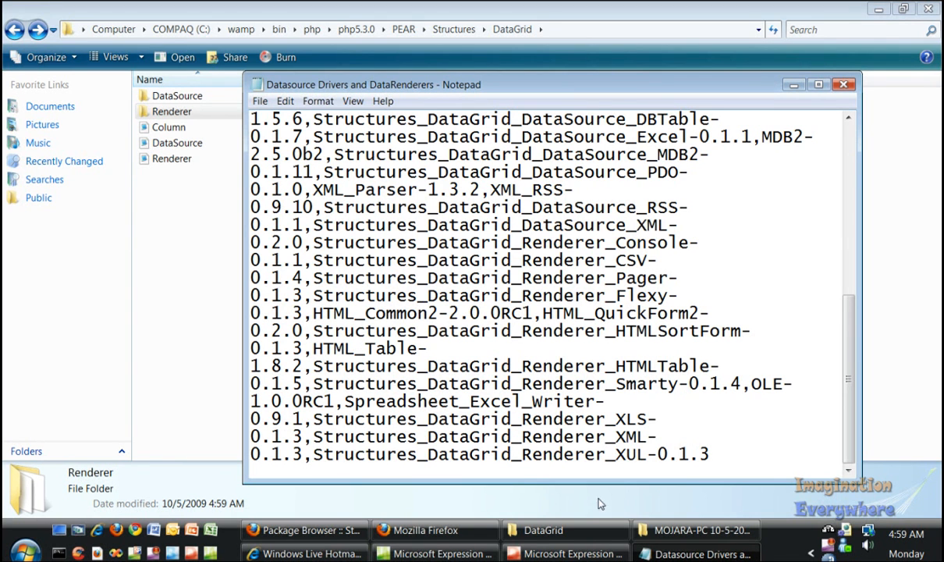